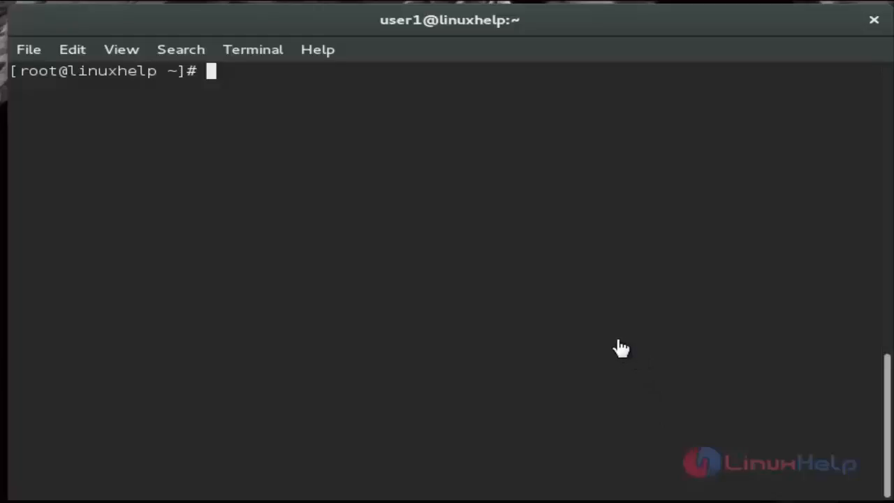
pyautogui.moveTo(558, 286)
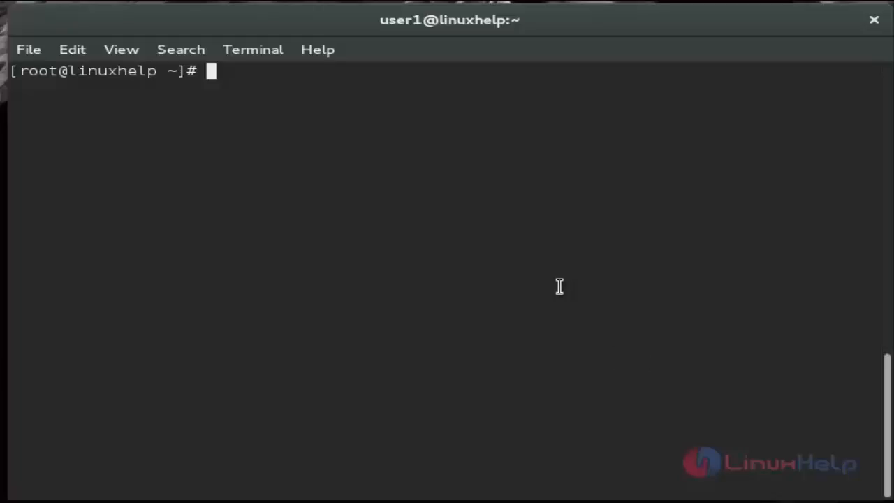
# Step: Add the radio user with adduser and start passwd radio to set its password
pyautogui.write('adduser')
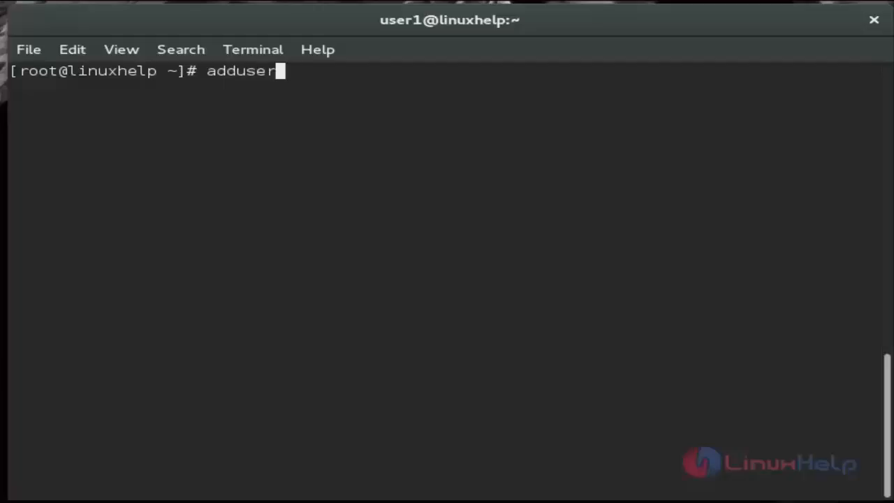
pyautogui.write('radio')
pyautogui.write('pass')
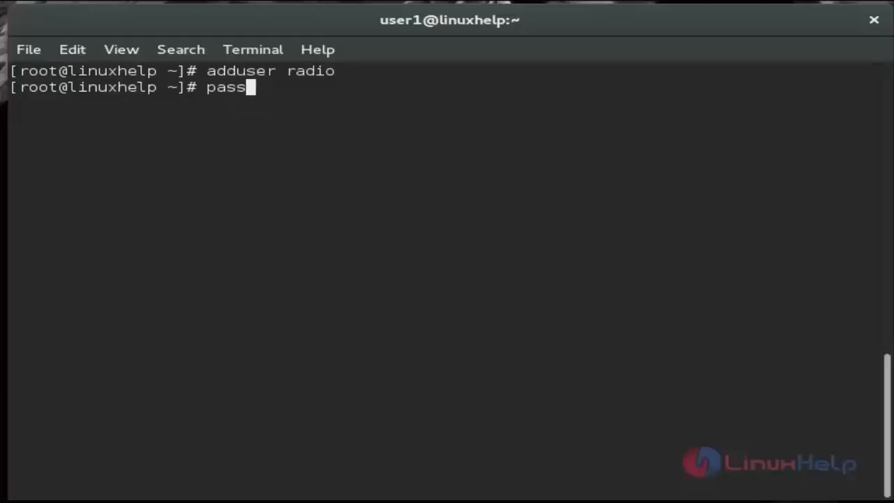
pyautogui.write('wd ra')
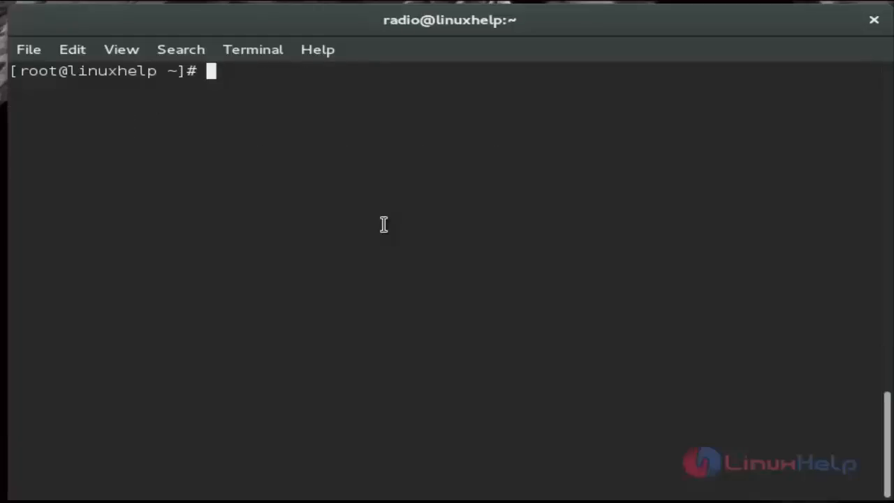
# Step: Switch to radio, check pwd, create the download and server folders, and list them
pyautogui.write('su radio')
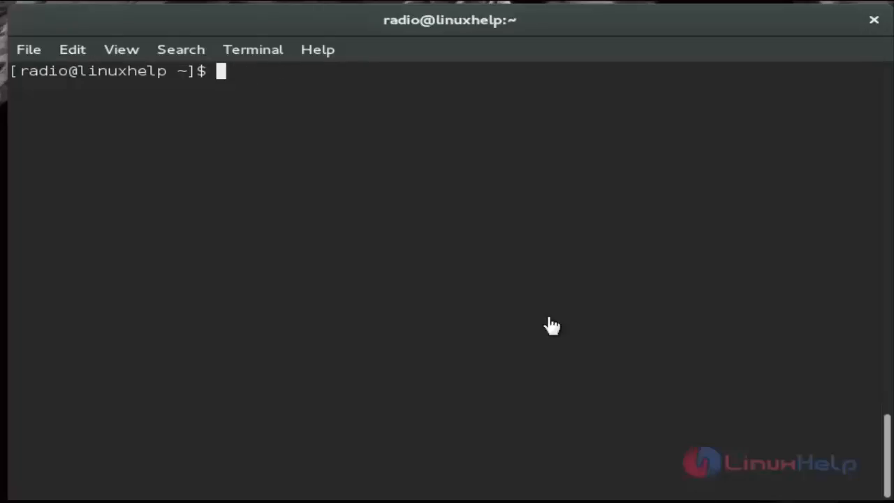
pyautogui.write('pwd')
pyautogui.write('m')
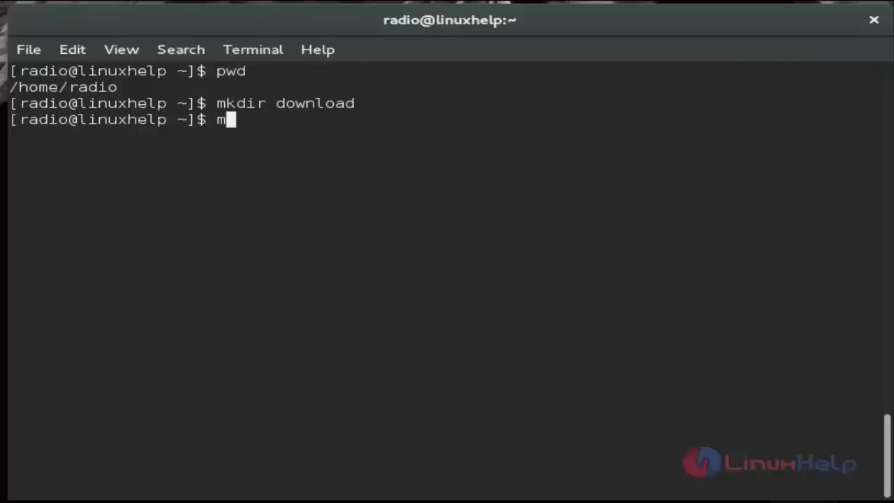
pyautogui.write('kdir')
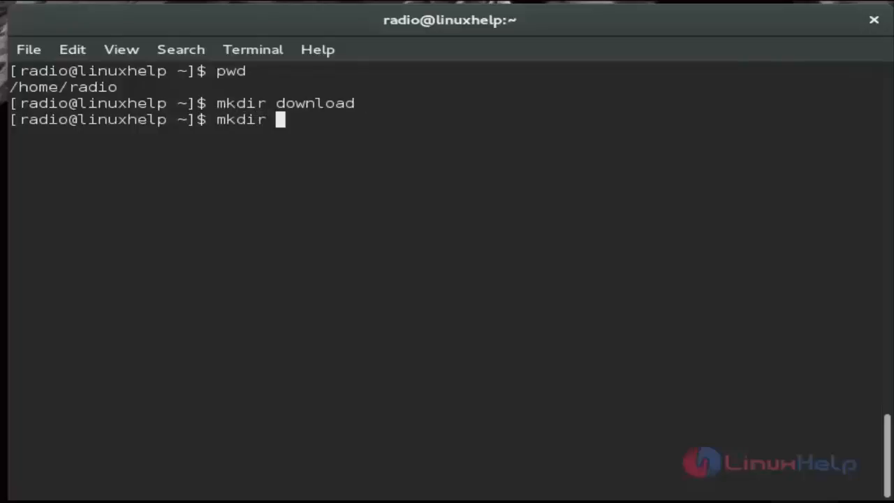
pyautogui.write('server')
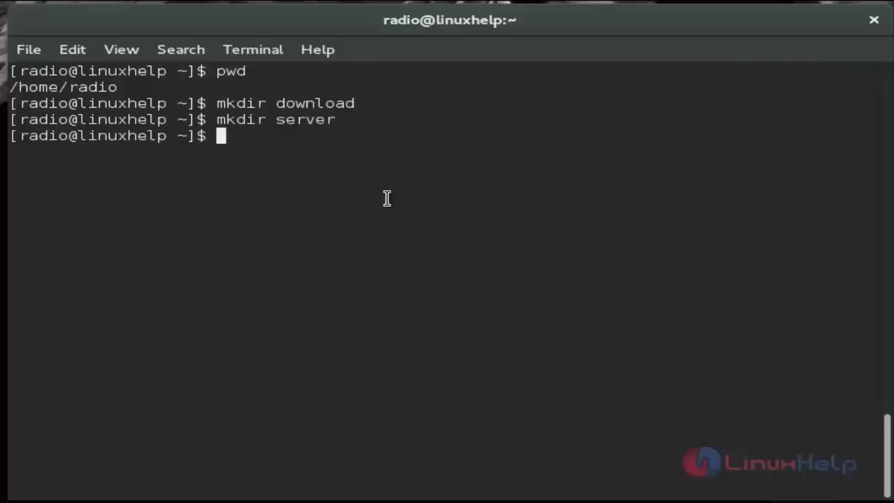
pyautogui.write('ls')
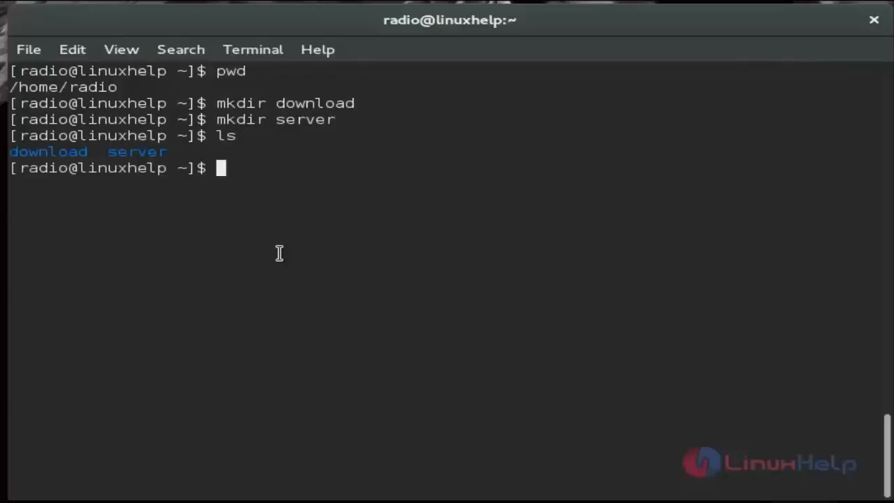
pyautogui.moveTo(154, 192)
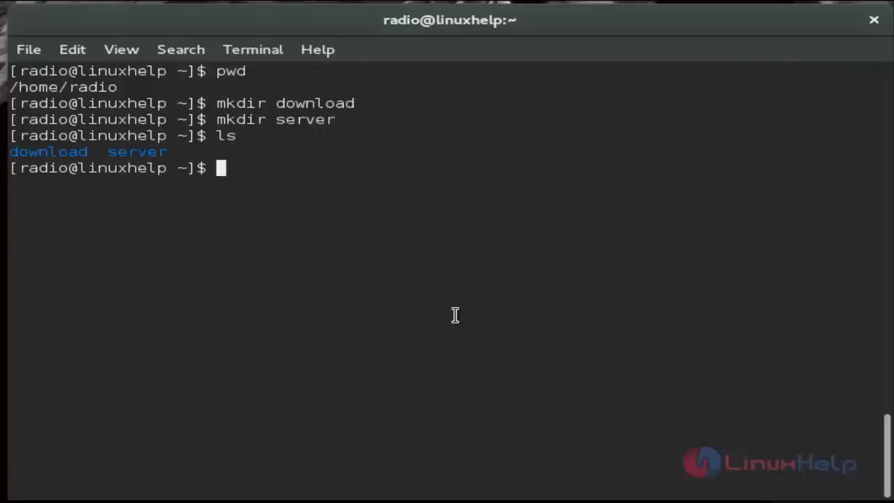
# Step: In download/, wget sc_serv2_linux_x64-latest.tar.gz from Nullsoft and list the folder
pyautogui.write('cd download/')
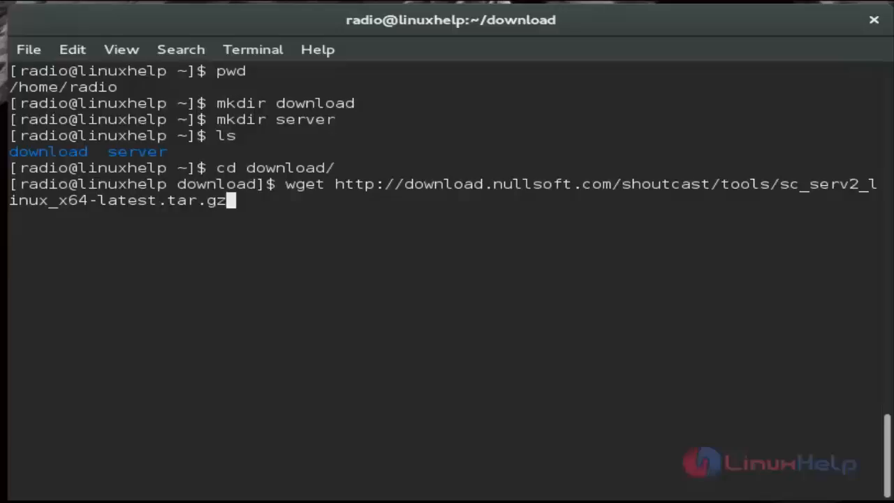
pyautogui.moveTo(690, 368)
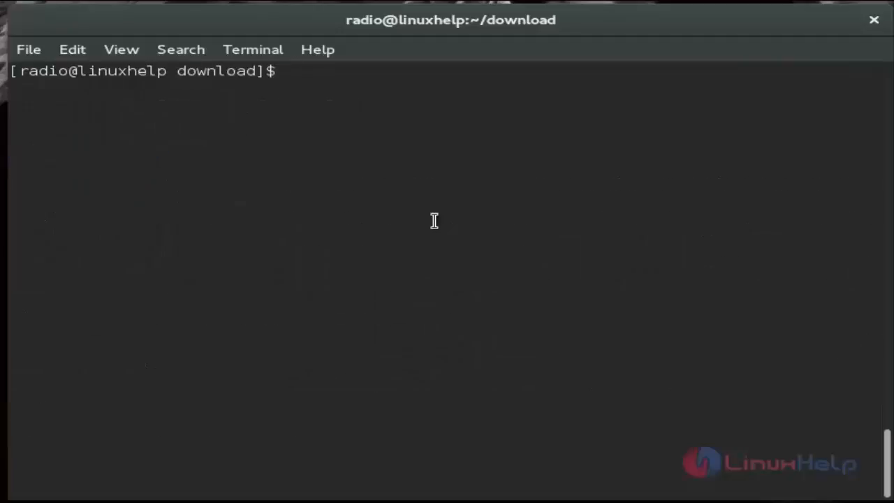
pyautogui.write('ls')
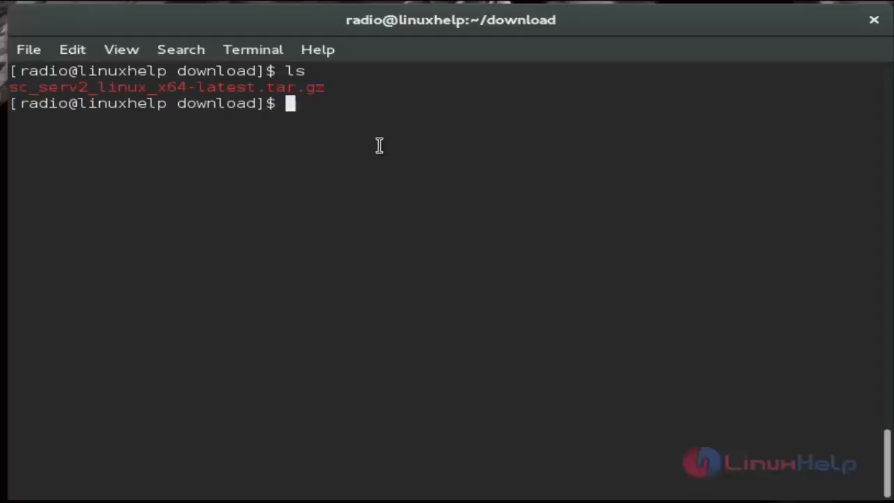
# Step: Extract sc_serv2_linux_x64-latest.tar.gz and copy sc_serv into /home/radio/server
pyautogui.write('t')
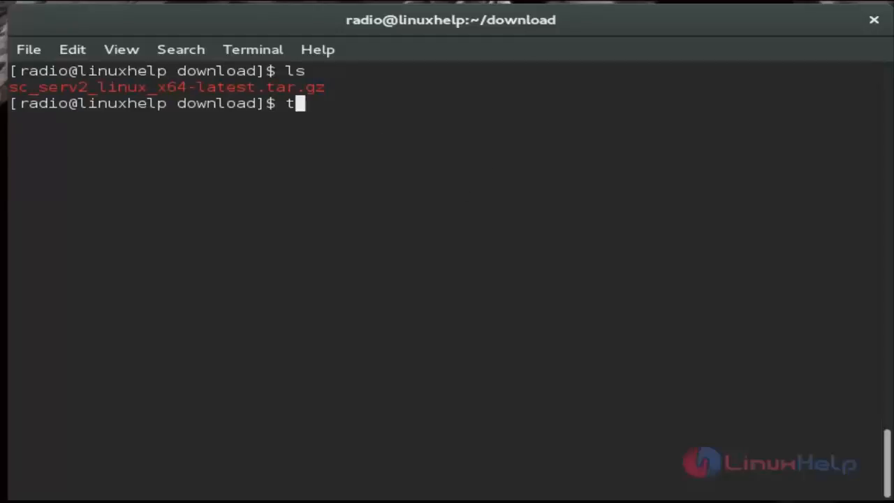
pyautogui.write('ar xfz sc_serv2_linux_x64-latest.tar.gz')
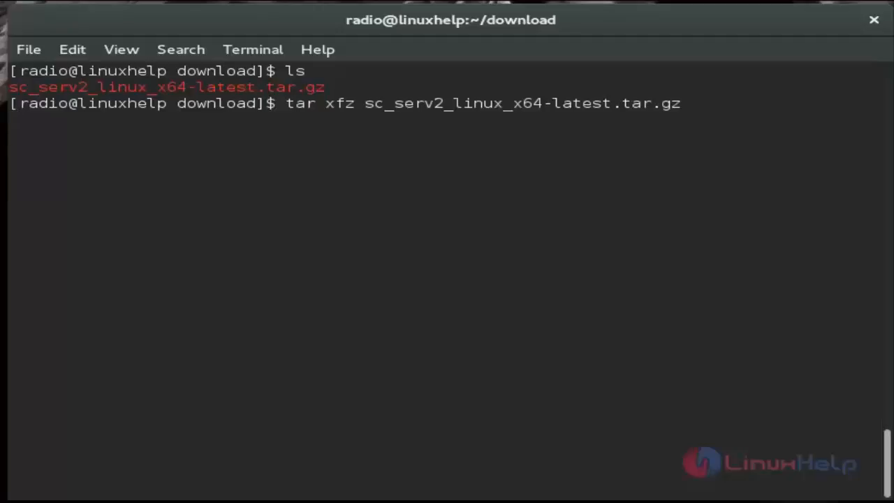
pyautogui.press('Return')
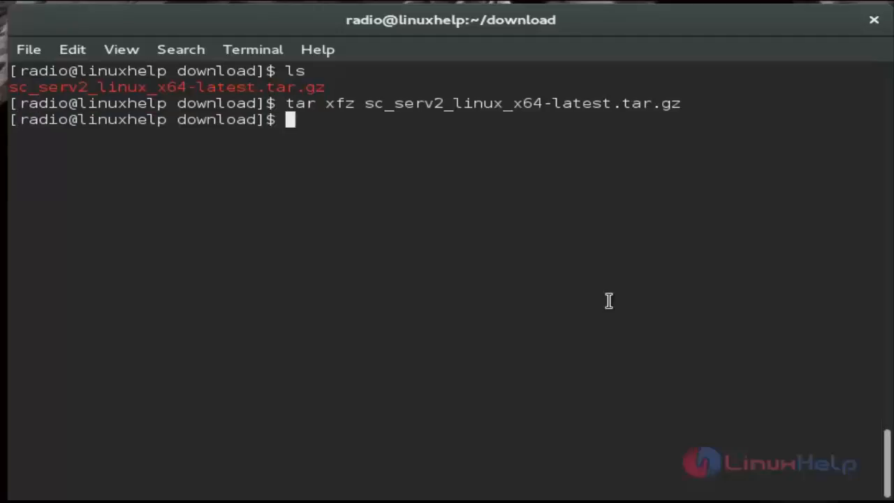
pyautogui.write('ls')
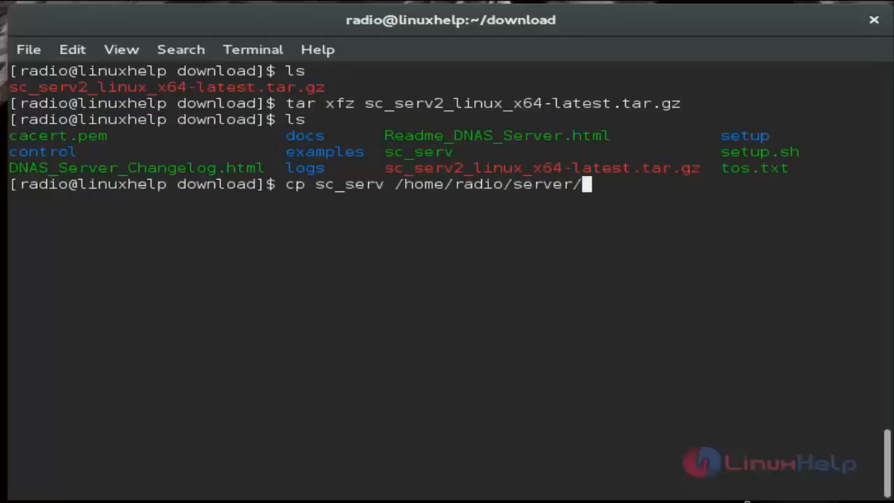
pyautogui.doubleClick(418, 151)
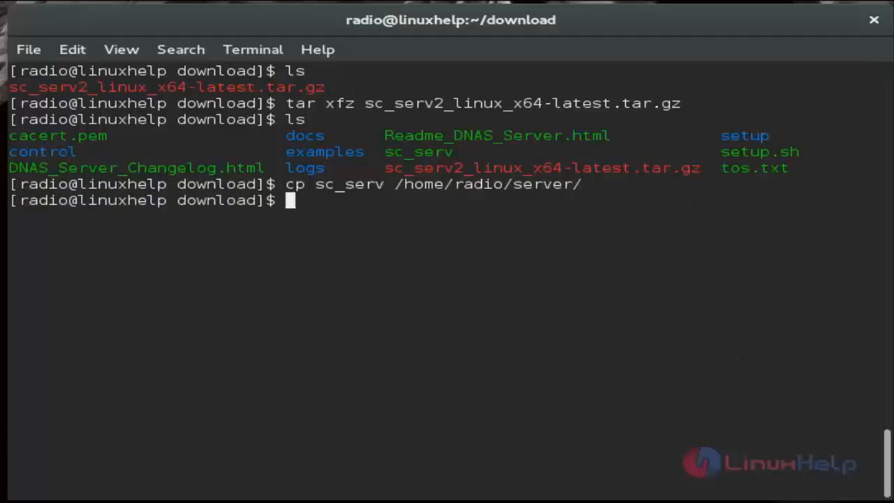
# Step: Change into the /home/radio/server directory
pyautogui.write('cd')
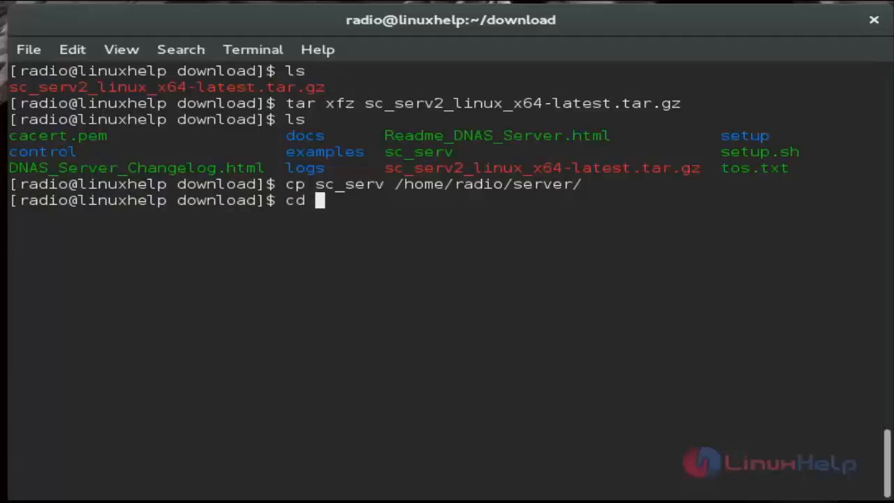
pyautogui.write('/')
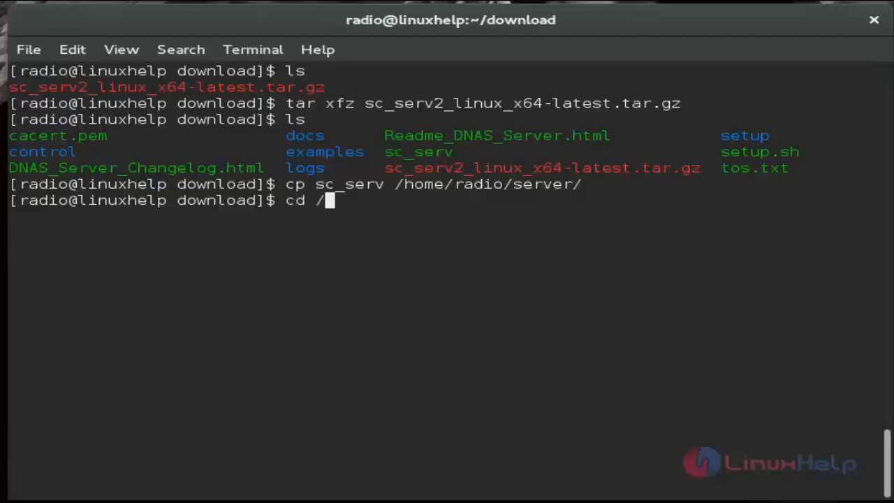
pyautogui.write('home/radio/server/')
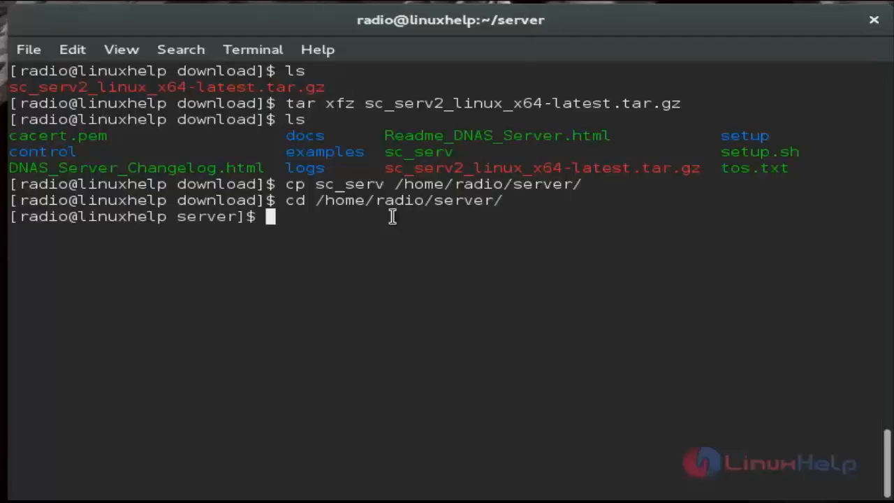
# Step: List /home/radio/server, then mkdir the control and logs directories
pyautogui.write('ls')
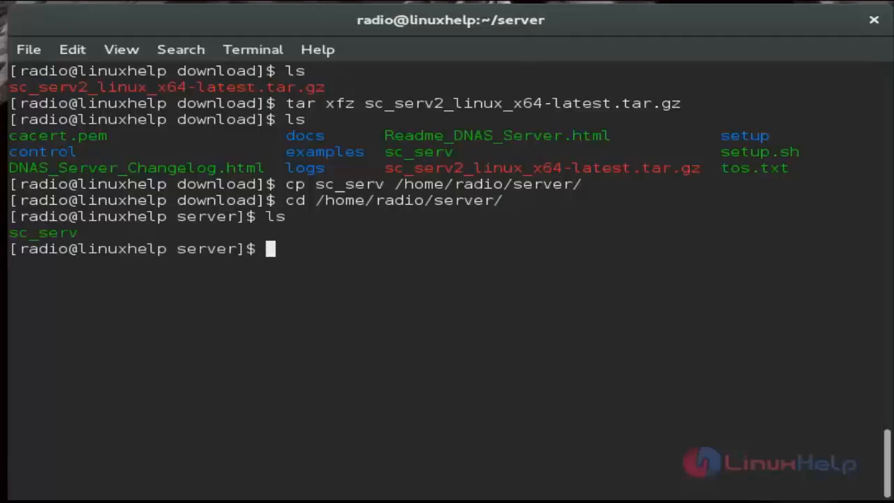
pyautogui.moveTo(421, 305)
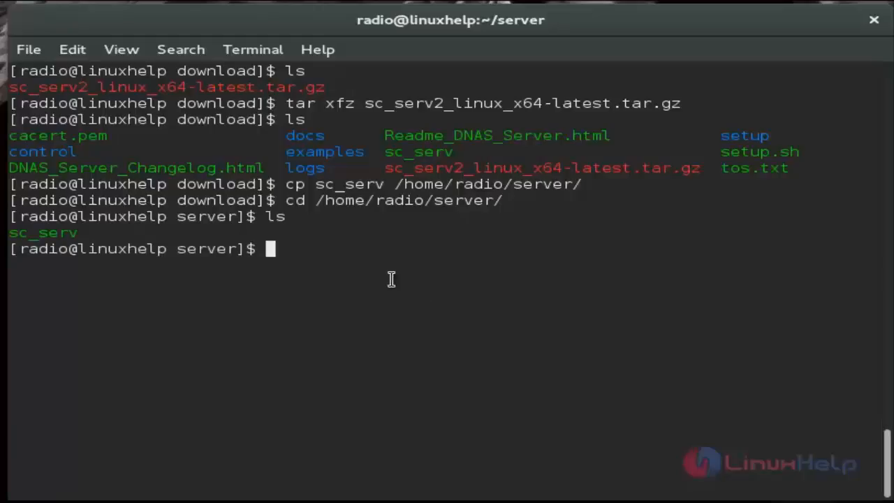
pyautogui.moveTo(431, 299)
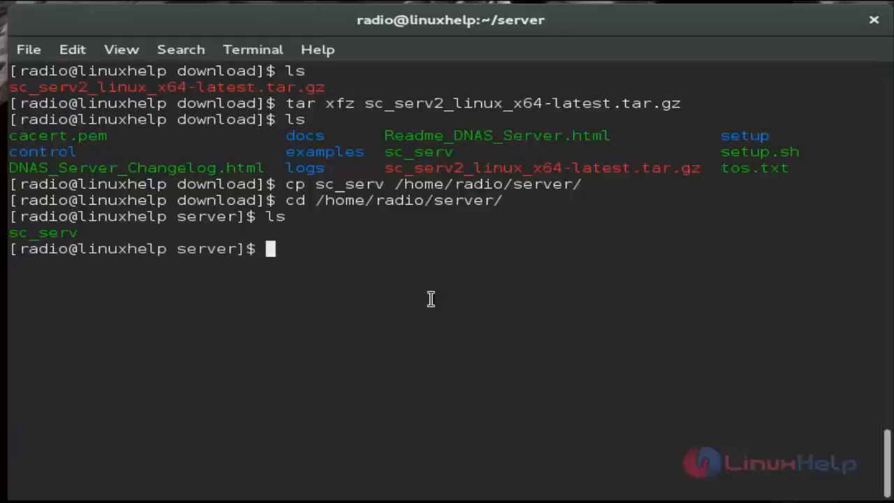
pyautogui.write('mkdir c')
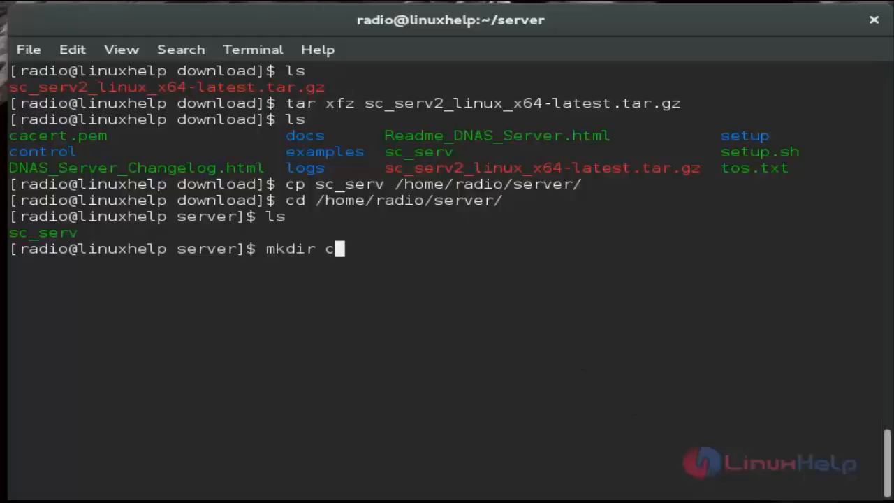
pyautogui.write('ontrol')
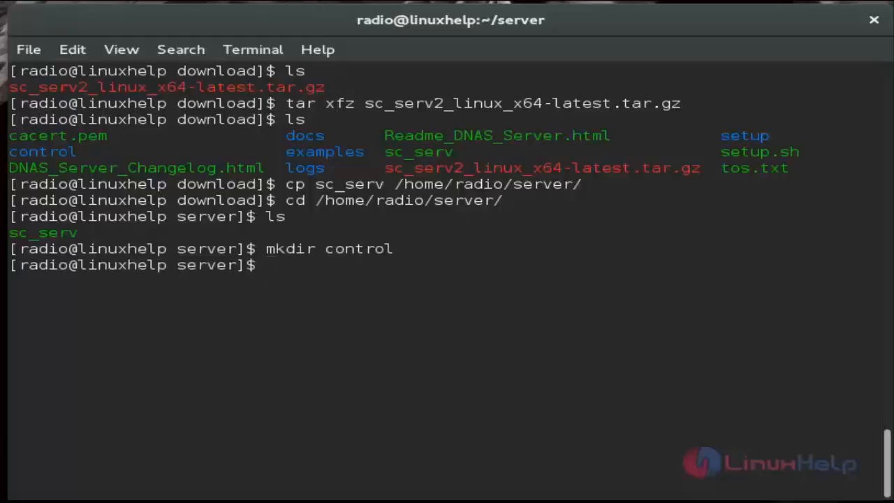
pyautogui.write('mkdir')
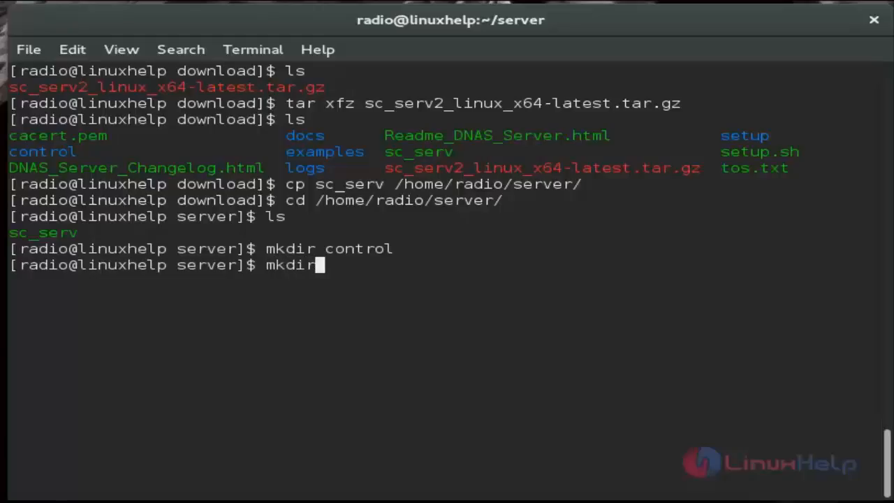
pyautogui.write('lo')
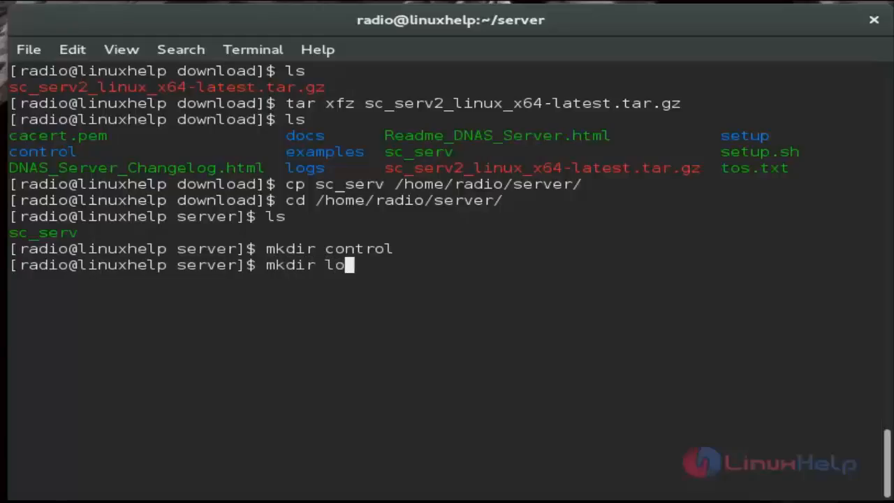
pyautogui.write('gs')
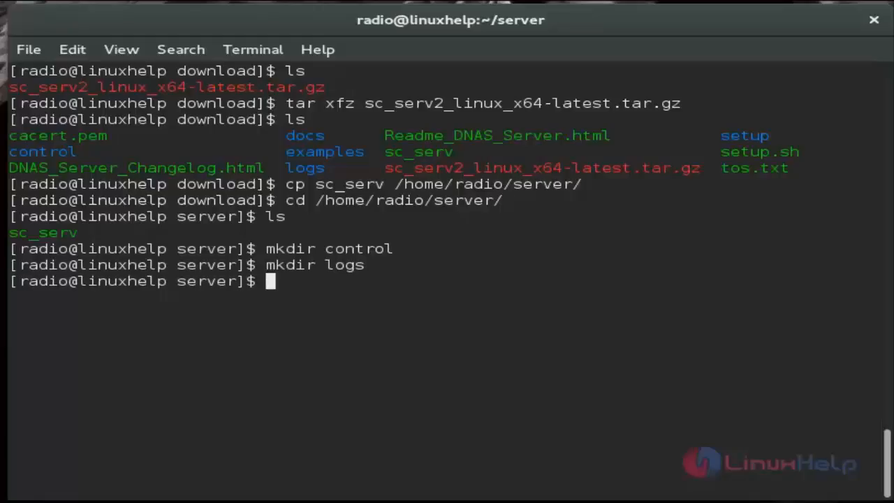
pyautogui.moveTo(431, 330)
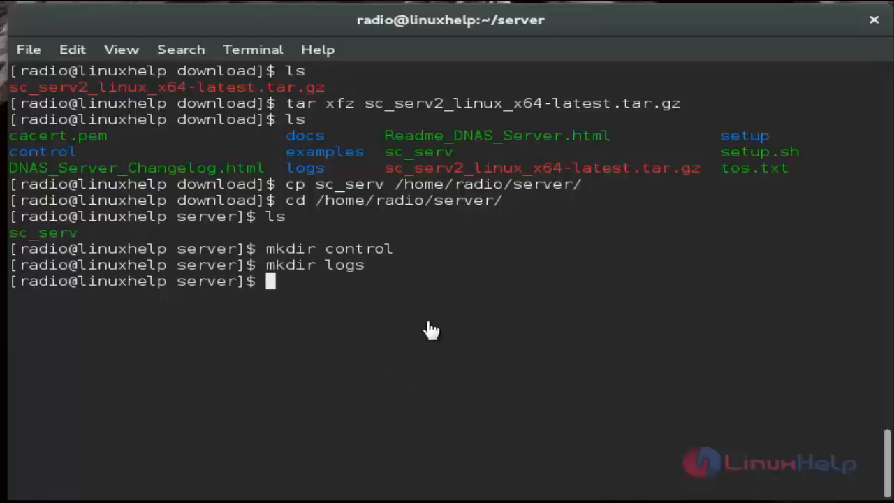
# Step: Write sc_serv.conf in nano with passwords, stream ID and path, and log, ban, rip files
pyautogui.write('nano s')
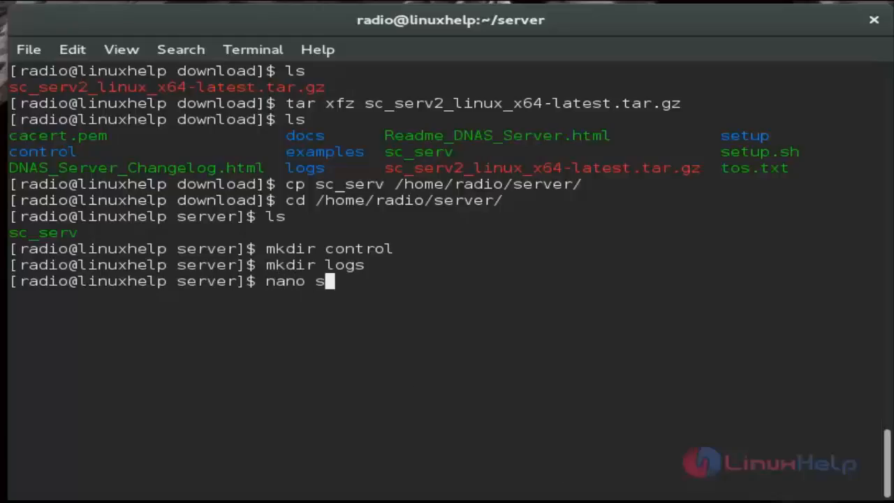
pyautogui.write('c_')
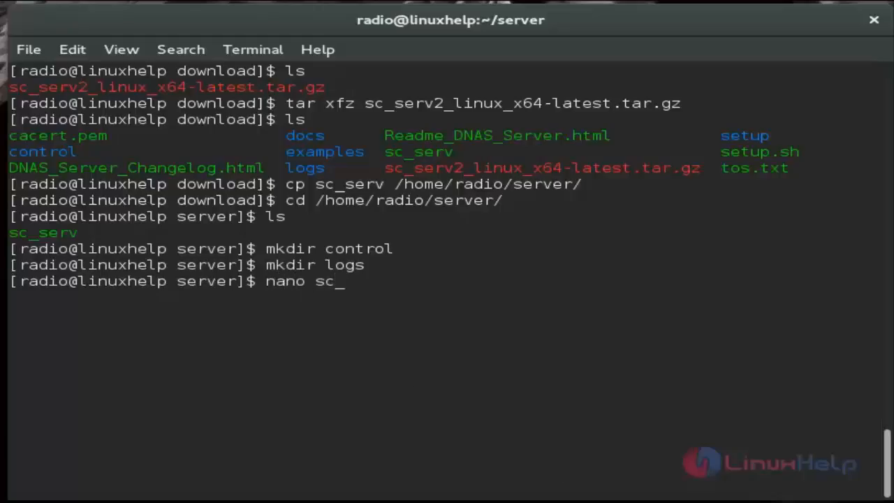
pyautogui.write('erv.con')
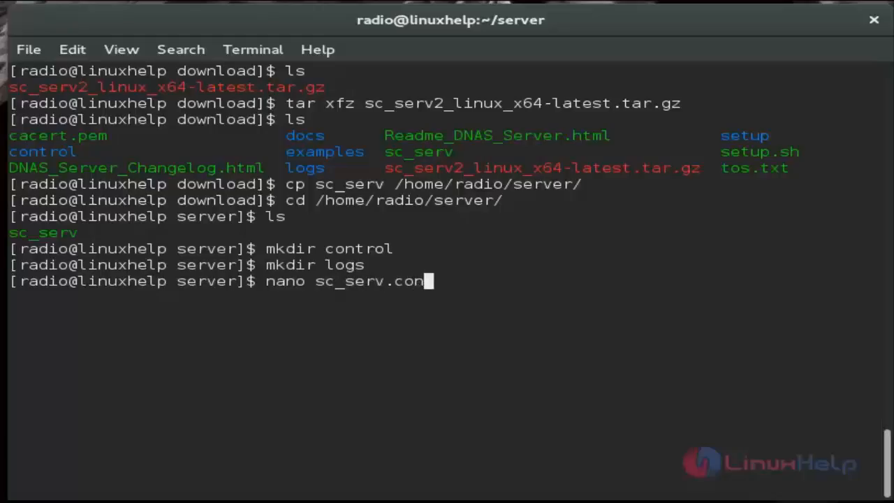
pyautogui.write('f')
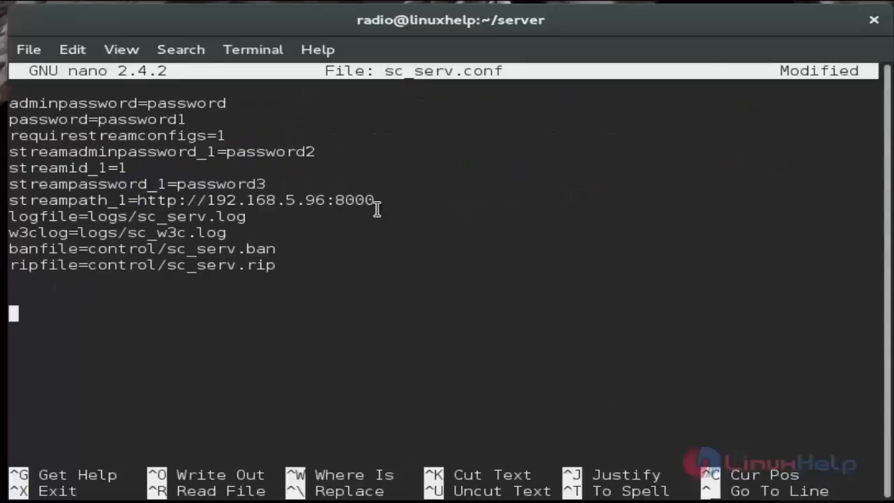
pyautogui.moveTo(346, 241)
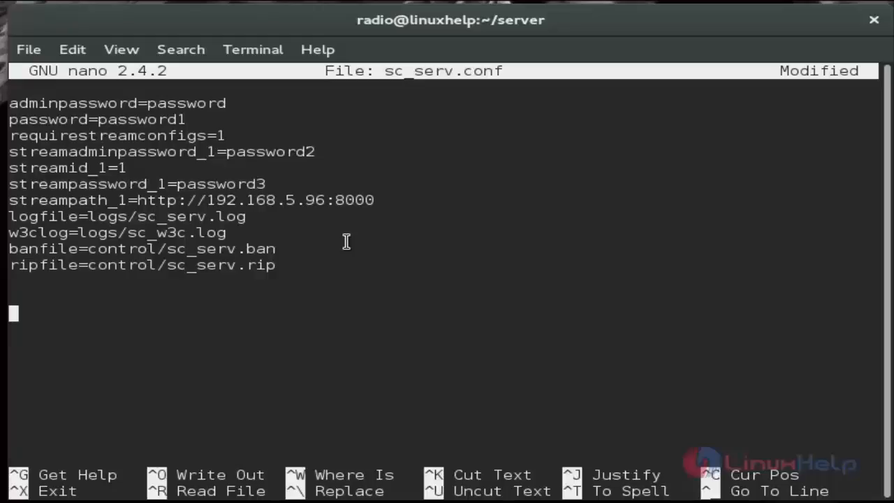
pyautogui.moveTo(626, 349)
pyautogui.write('c')
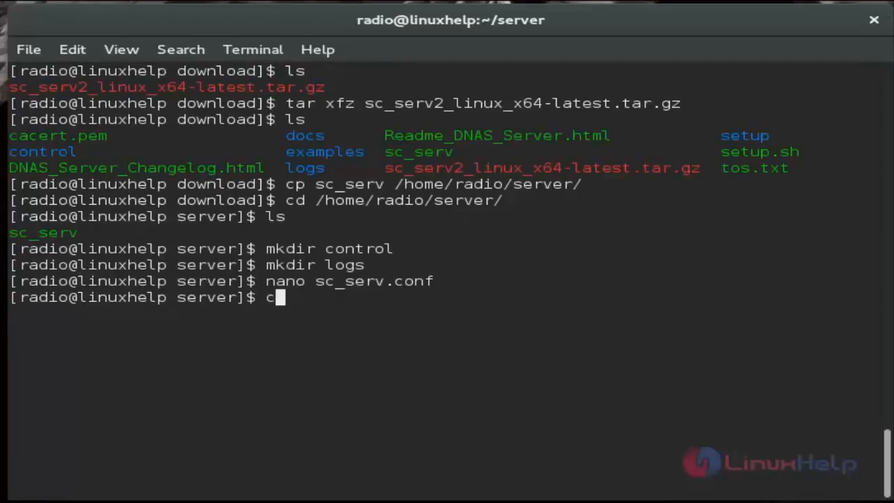
# Step: Make sc_serv executable with chmod +x and launch ./sc_serv & in the background
pyautogui.write('hmod')
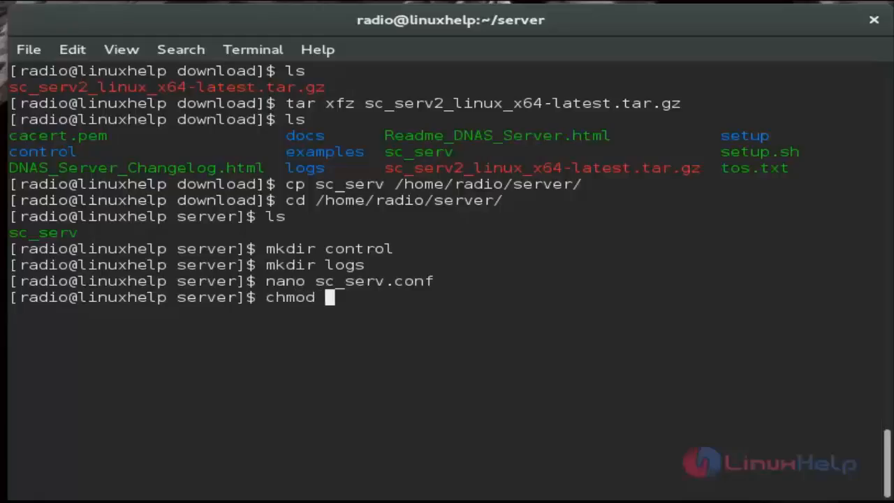
pyautogui.write('+x s')
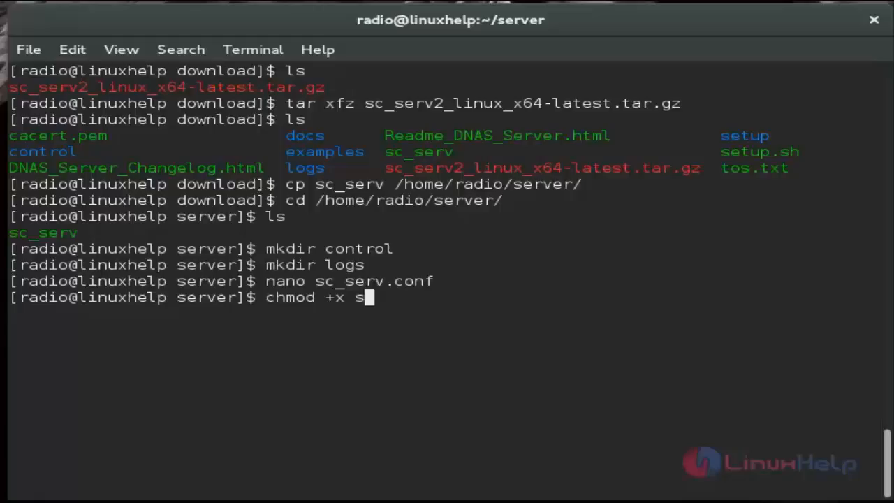
pyautogui.write('c_')
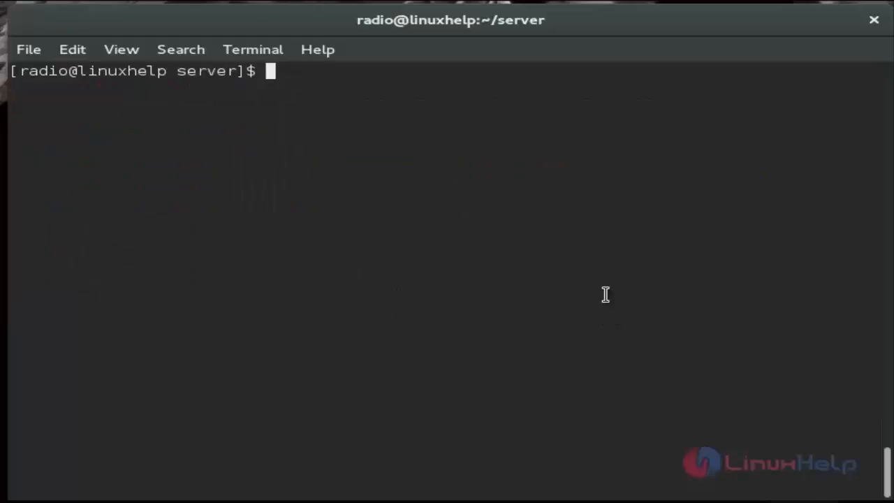
pyautogui.write('./sc_serv &')
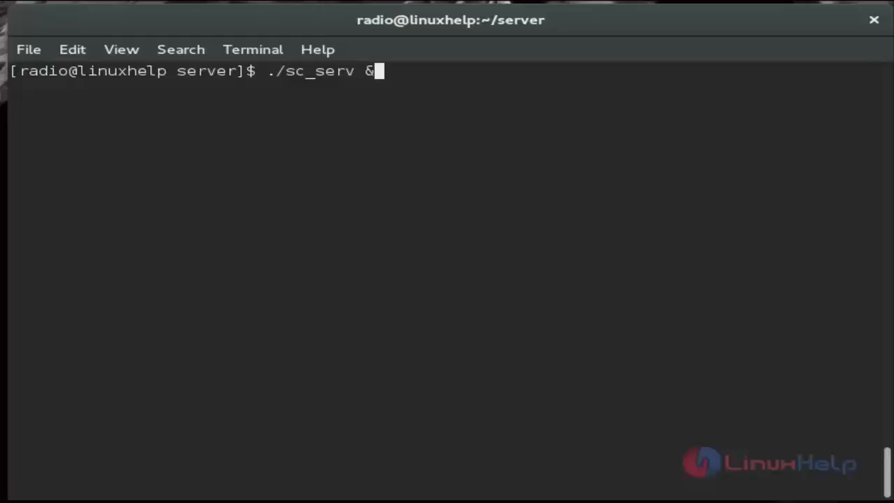
pyautogui.moveTo(544, 215)
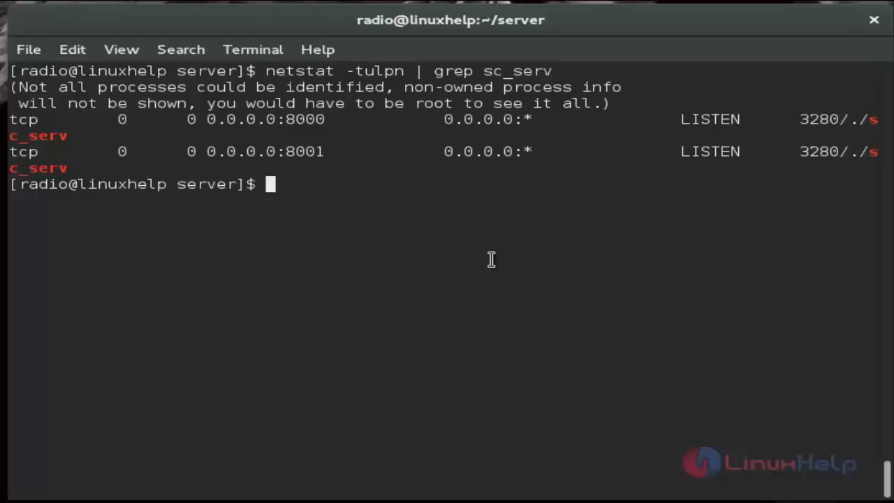
# Step: As root, permanently open port 8000/tcp, reload firewall-cmd, and exit back to radio
pyautogui.write('su')
pyautogui.write('firewall-cmd')
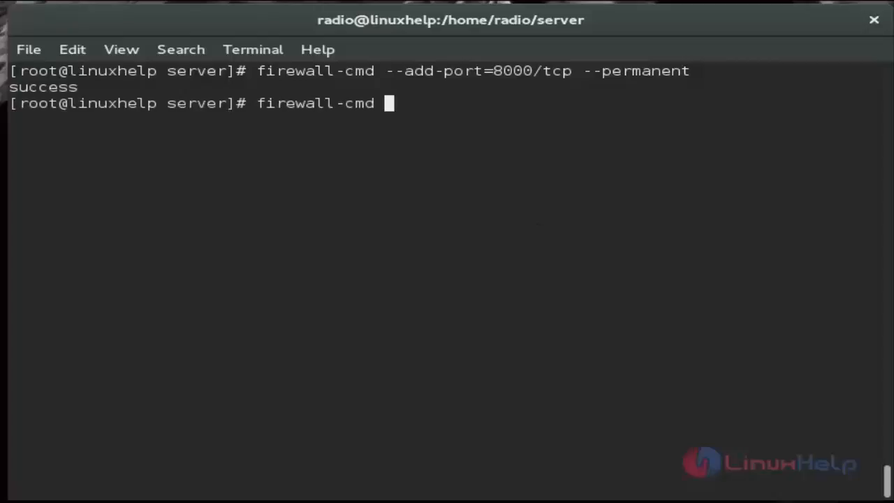
pyautogui.write('--reload')
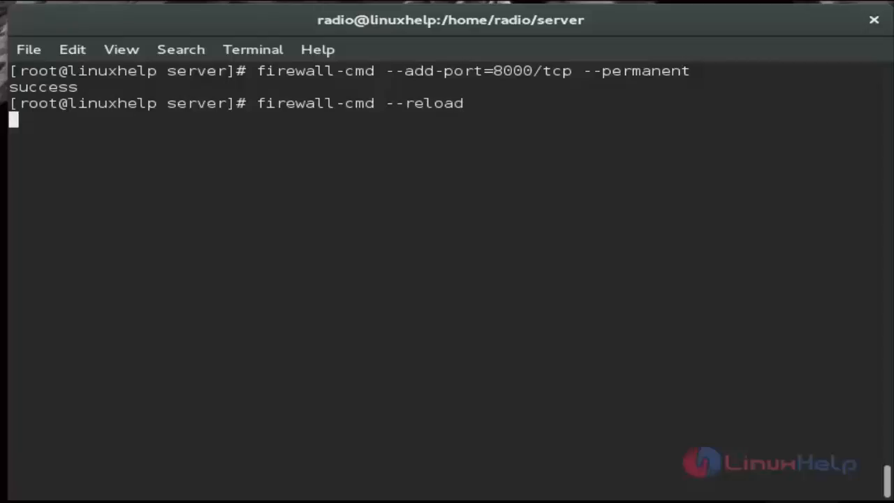
pyautogui.press('Return')
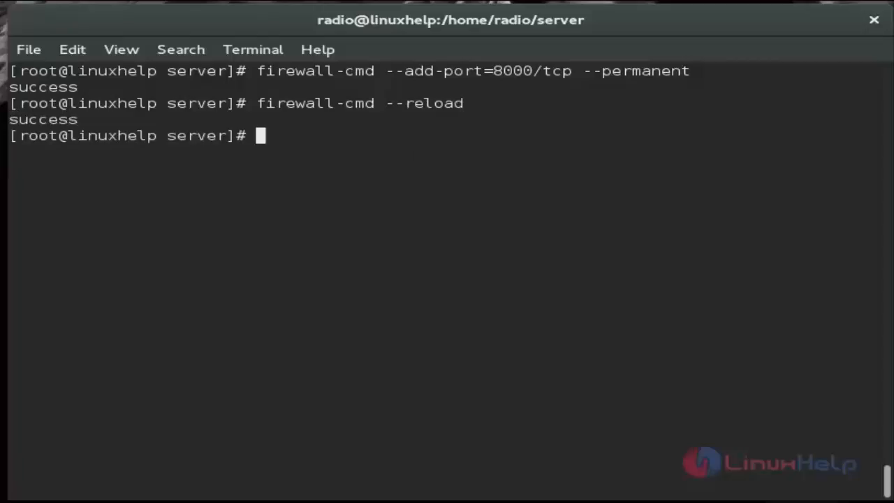
pyautogui.write('exit')
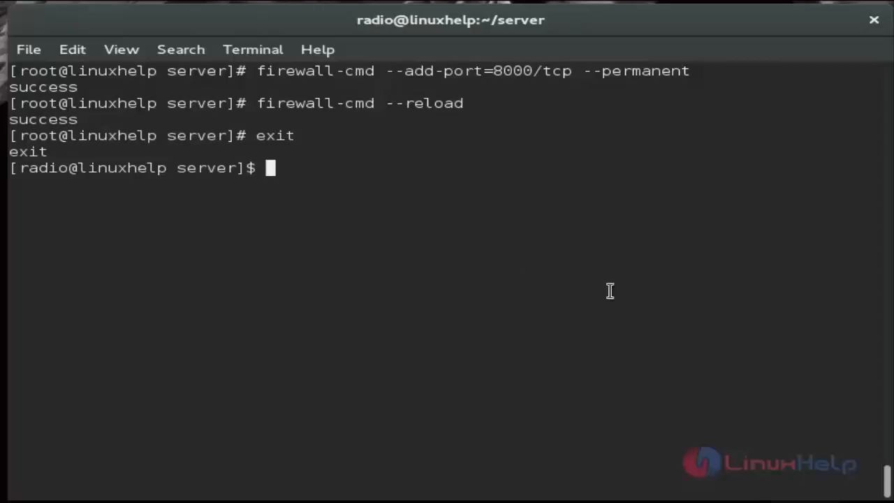
pyautogui.moveTo(726, 414)
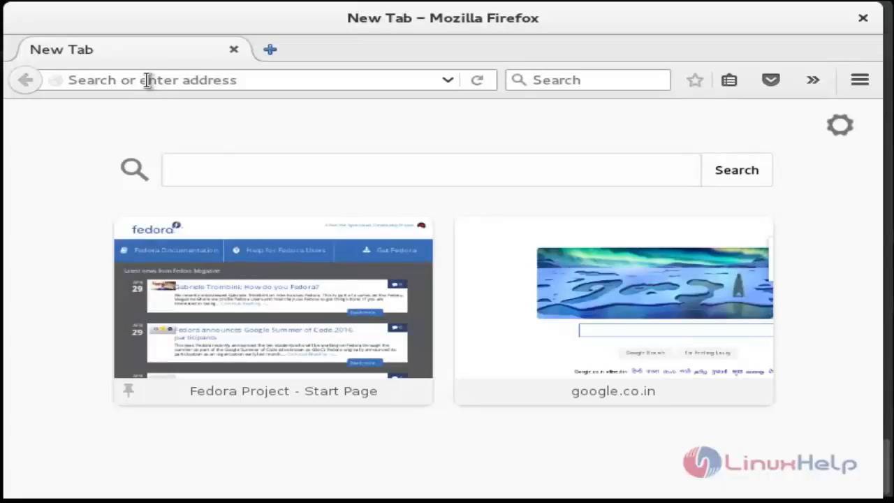
pyautogui.write('http:')
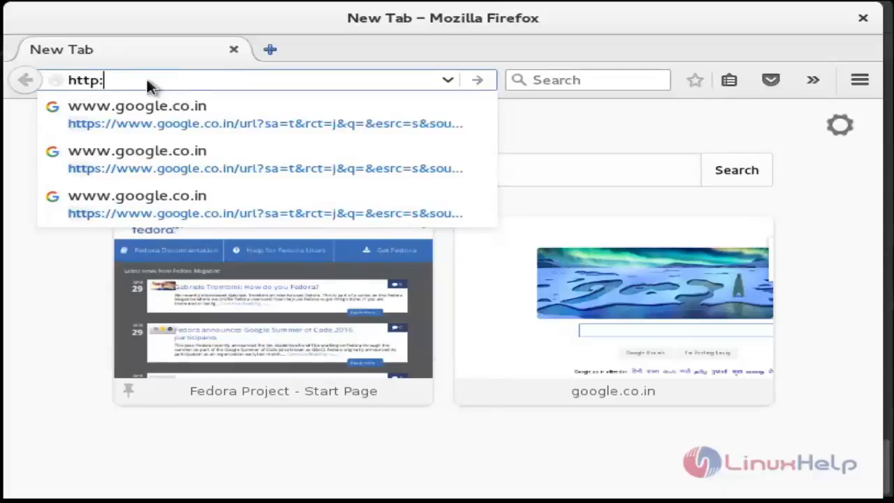
pyautogui.write('//192.168.5.96:')
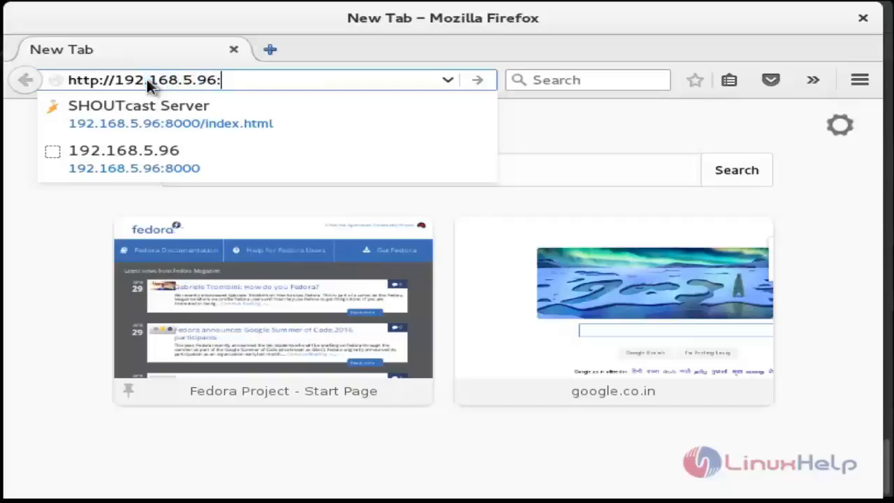
pyautogui.write('8000/index.html')
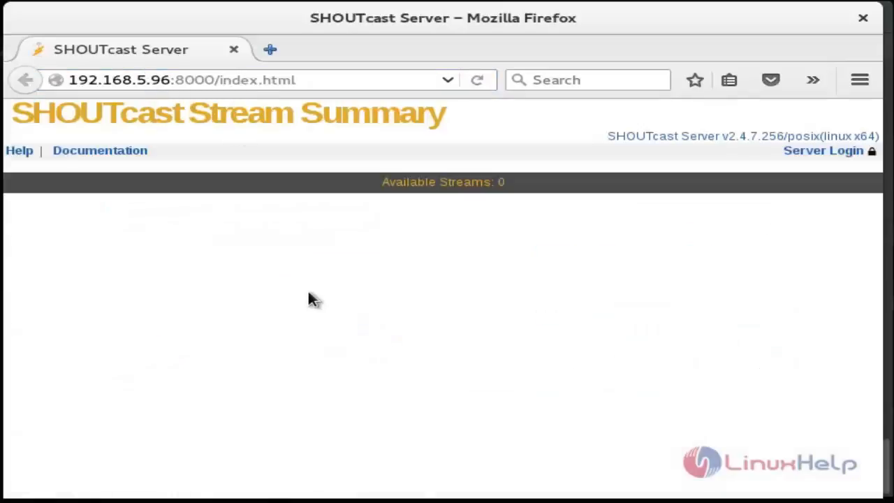
pyautogui.moveTo(457, 249)
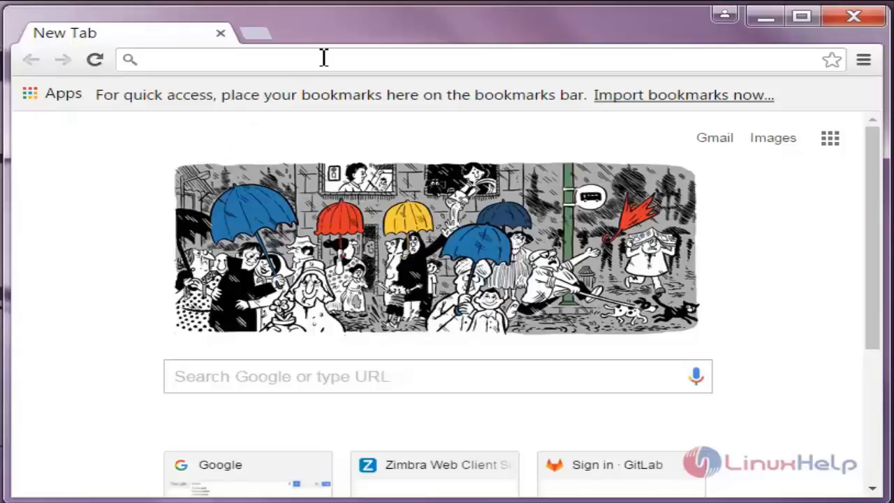
pyautogui.write('http://')
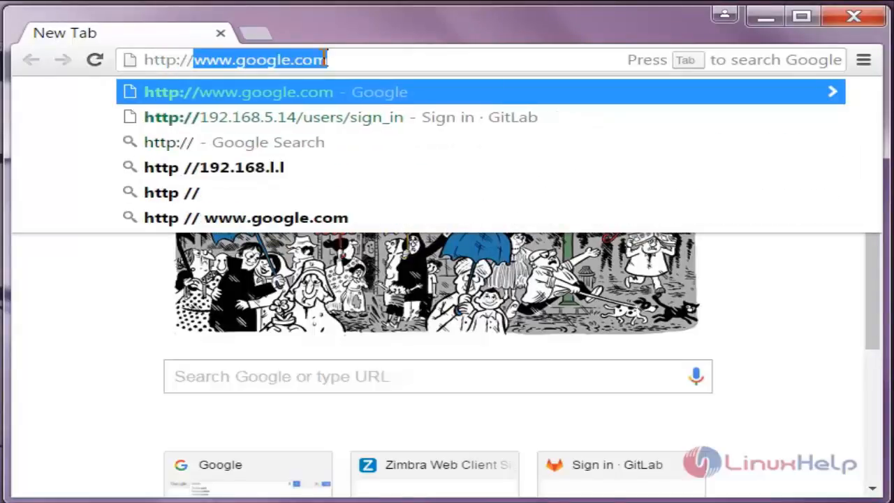
pyautogui.write('192.168.5.96:8000/index.html')
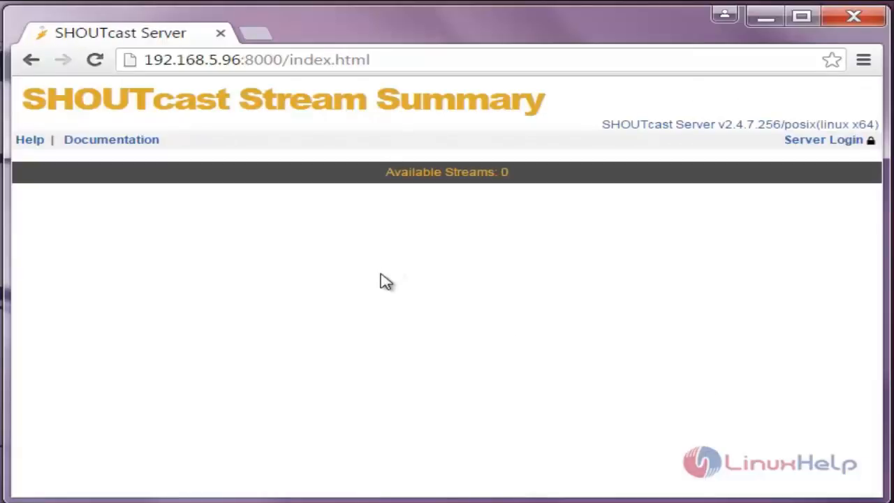
pyautogui.moveTo(401, 282)
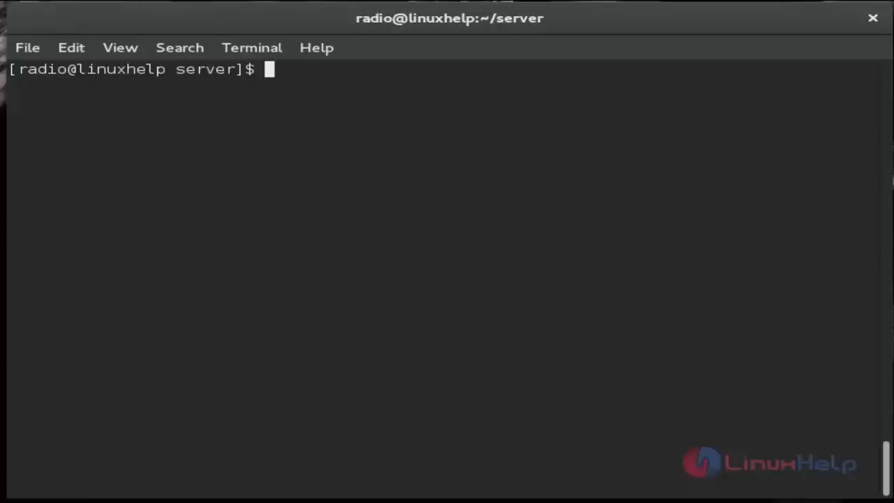
pyautogui.moveTo(620, 398)
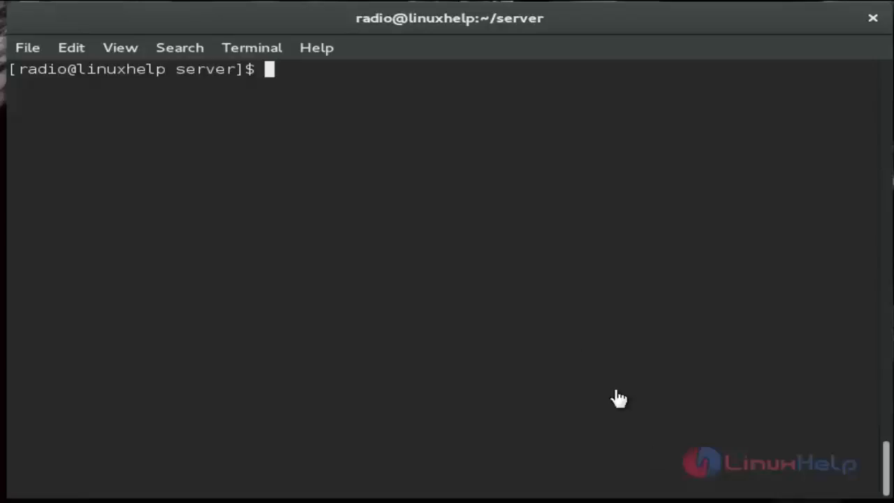
pyautogui.moveTo(500, 141)
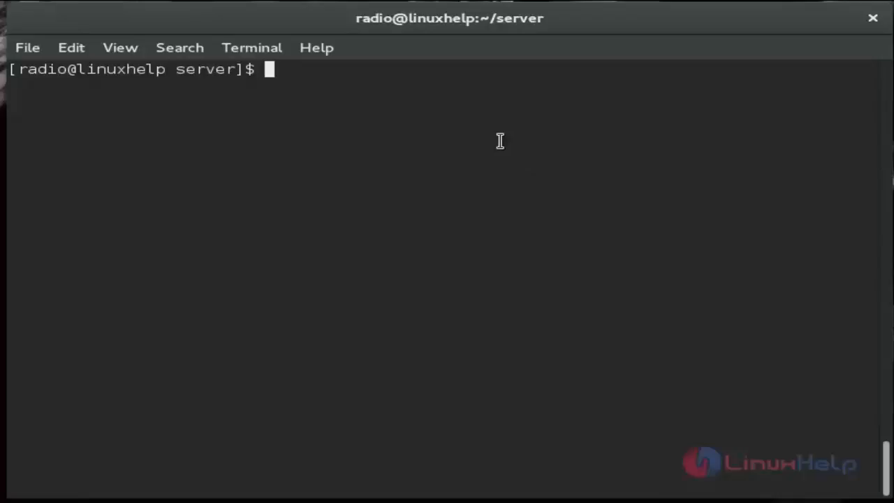
# Step: Run pwd to confirm /home/radio/server, then enter the ps aux | grep sc_serv check
pyautogui.write('pwd')
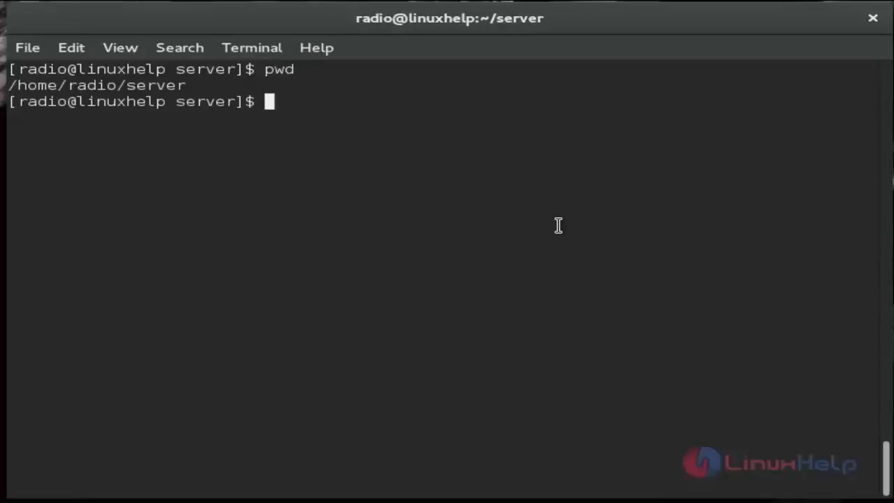
pyautogui.write('./')
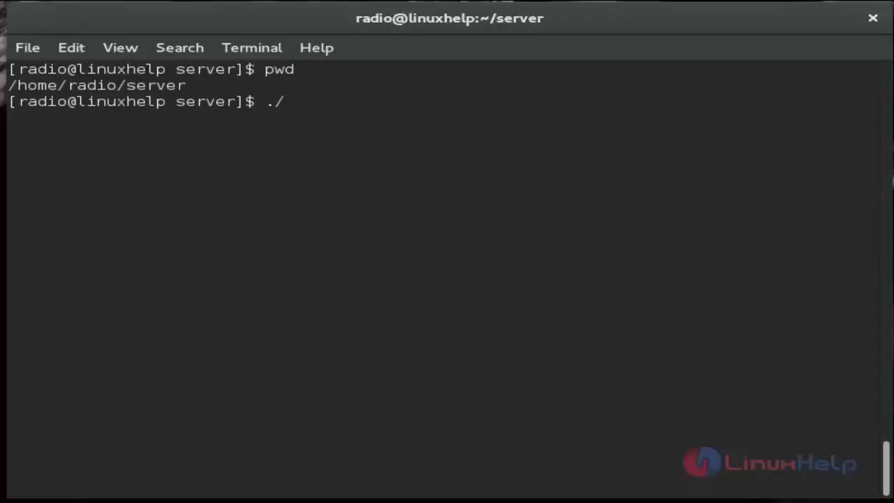
pyautogui.write('sc')
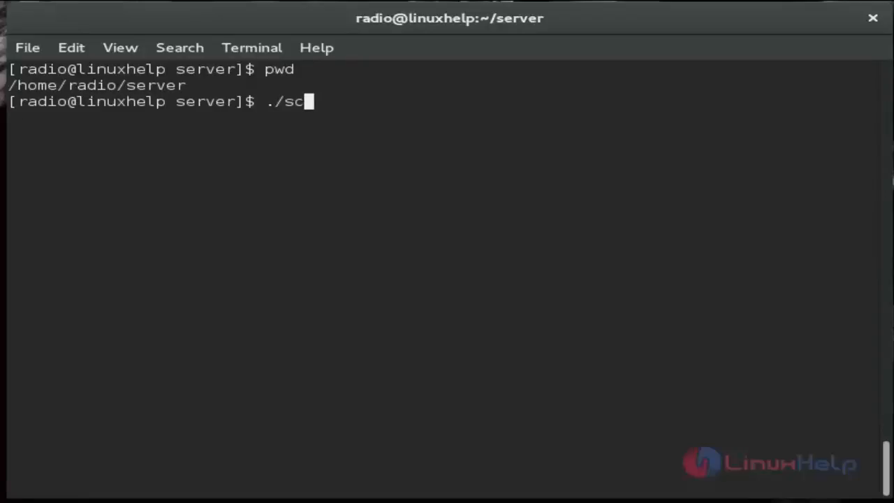
pyautogui.write('_serv')
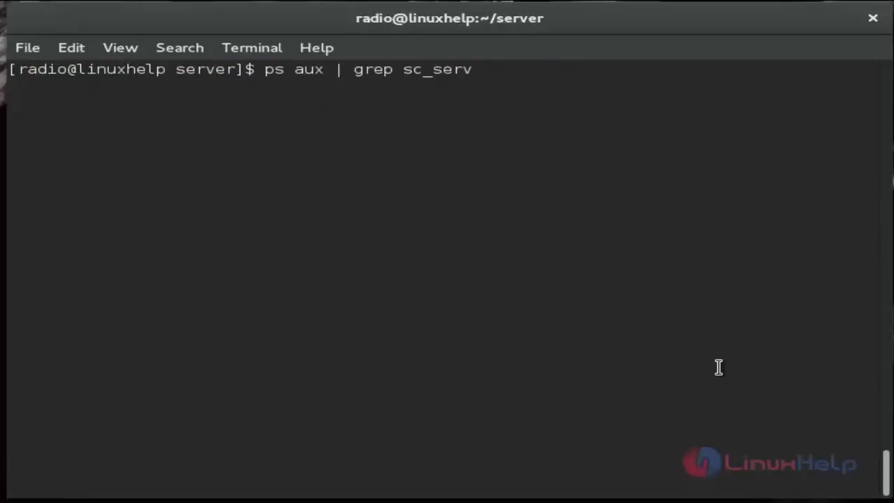
# Step: List running sc_serv processes, stop them with killall sc_serv, and switch to root with su
pyautogui.press('Return')
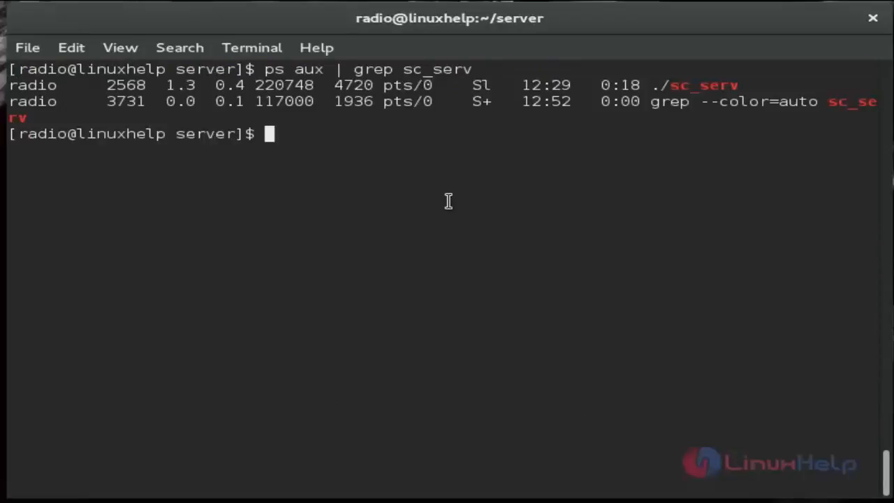
pyautogui.write('k')
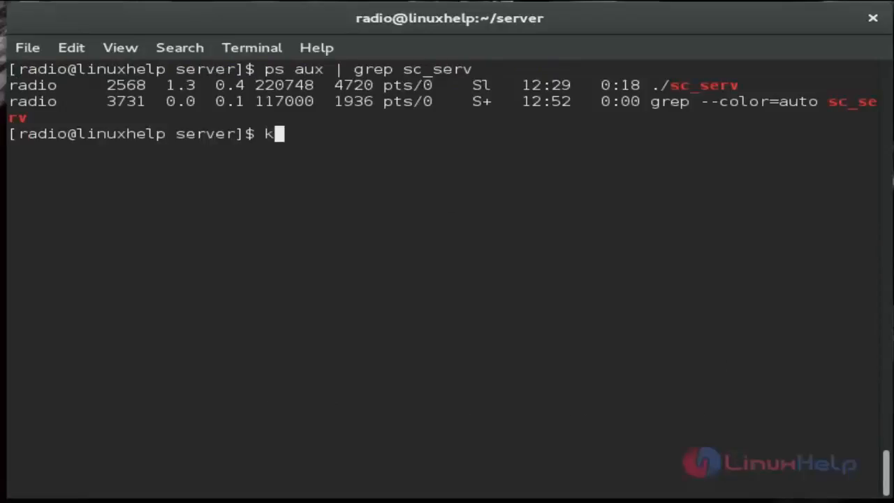
pyautogui.write('illall')
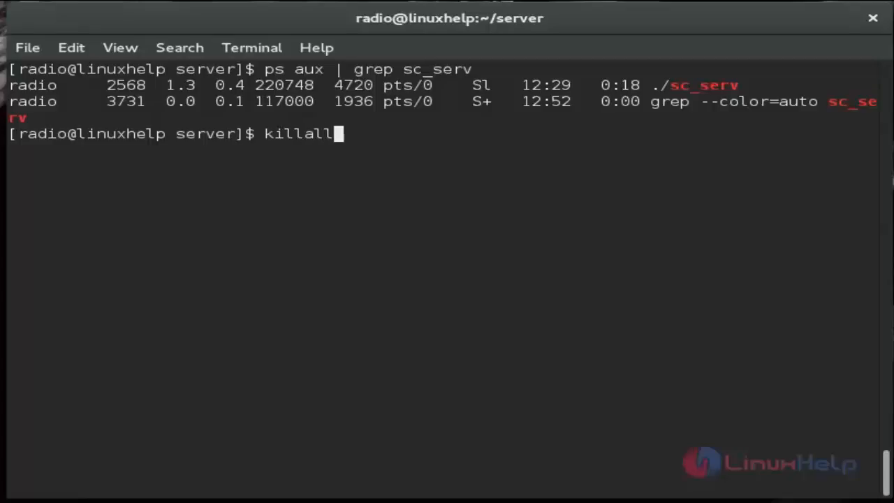
pyautogui.write('sc')
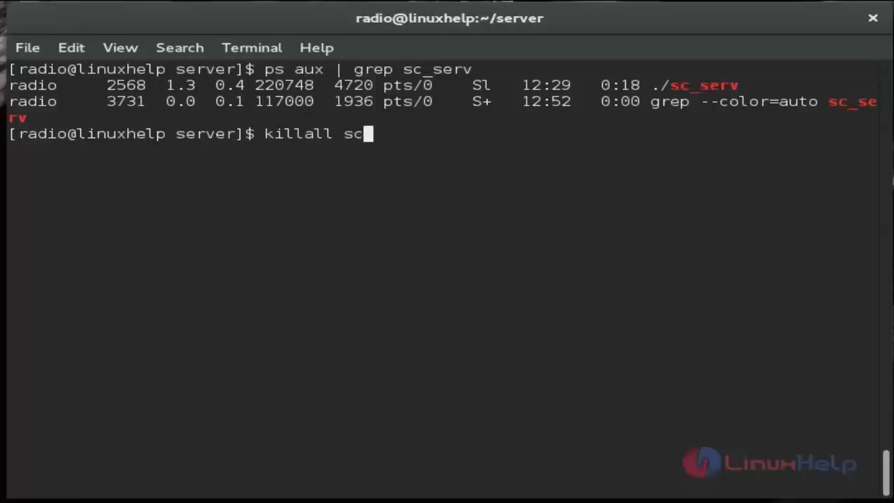
pyautogui.write('_s')
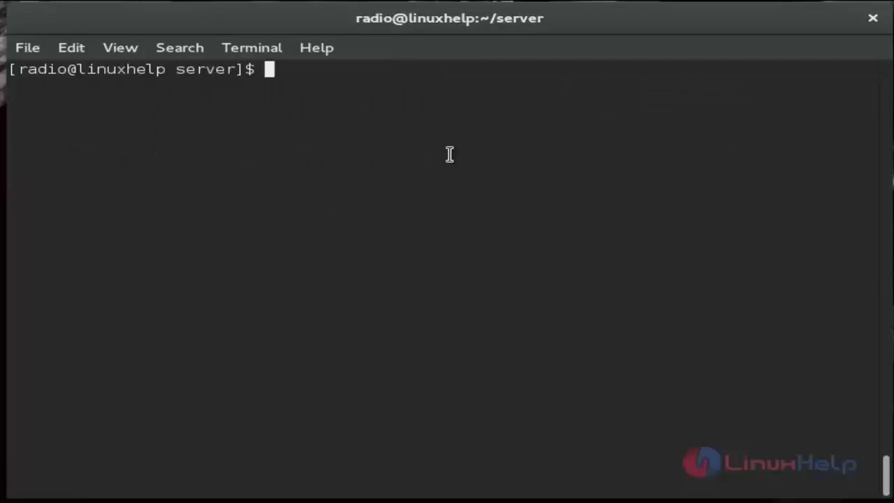
pyautogui.write('su')
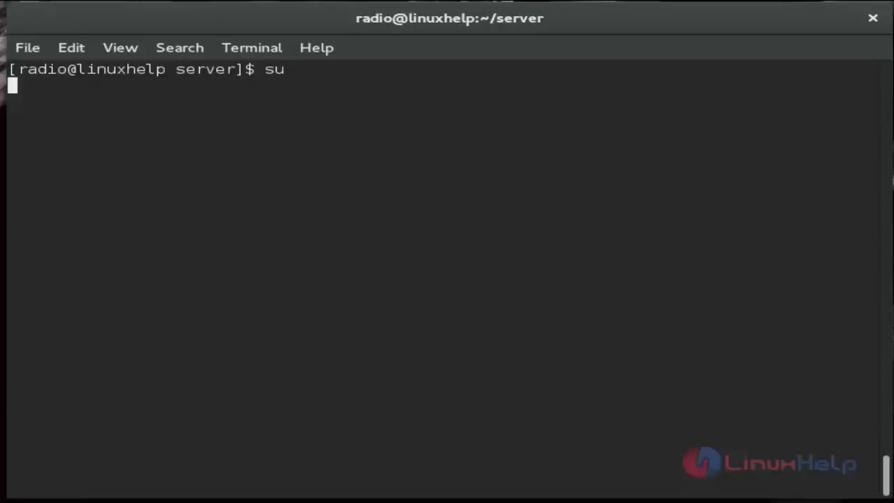
pyautogui.press('Return')
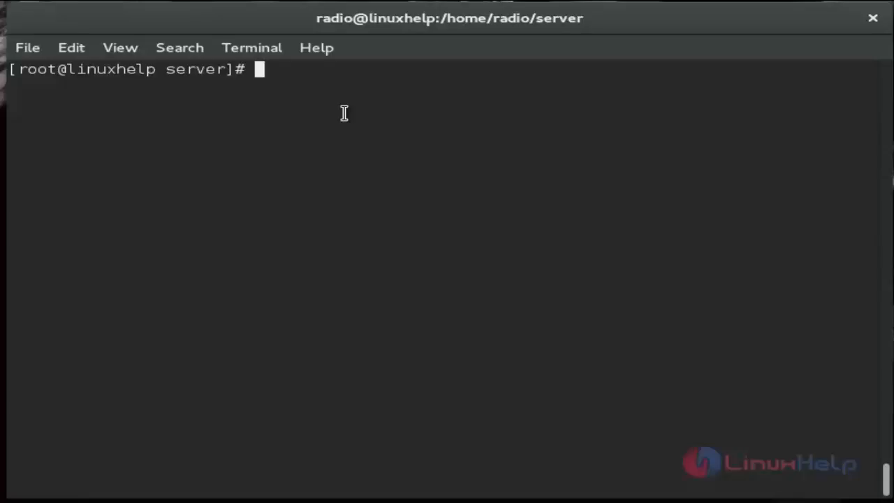
# Step: Write the bash script /usr/local/bin/radio with start, stop and start_daemon cases in nano, and save it
pyautogui.write('nano')
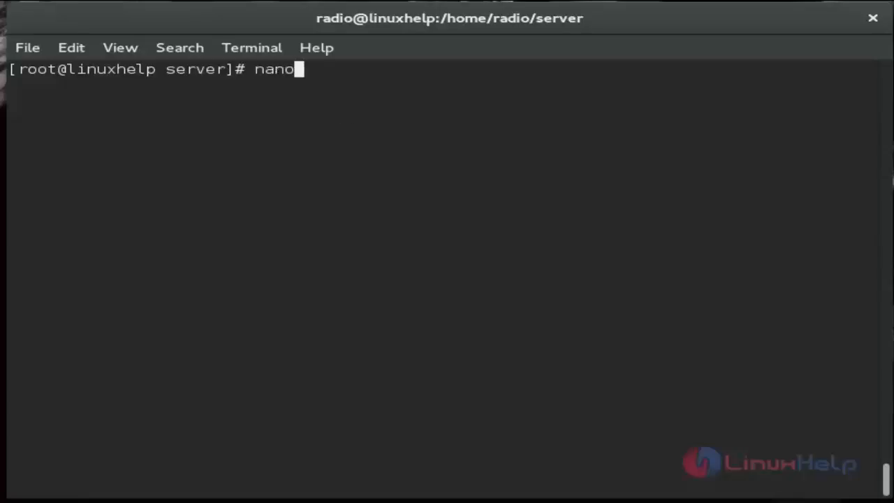
pyautogui.write('/usr/')
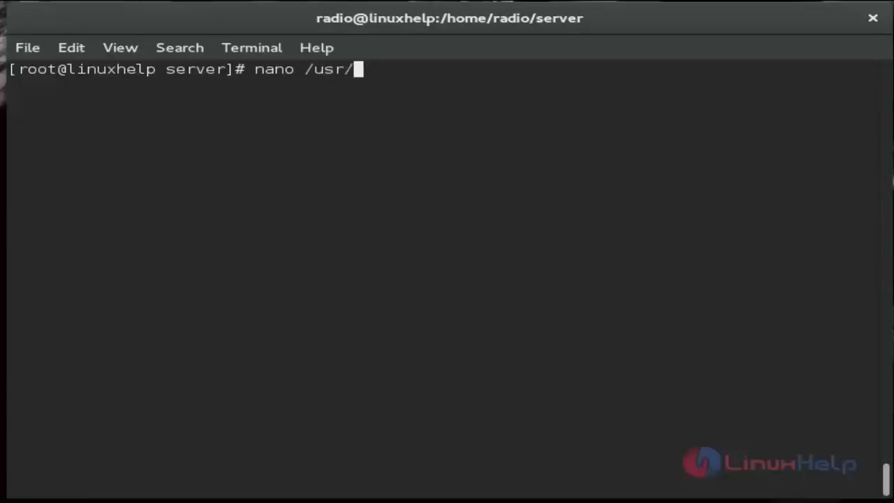
pyautogui.write('local/')
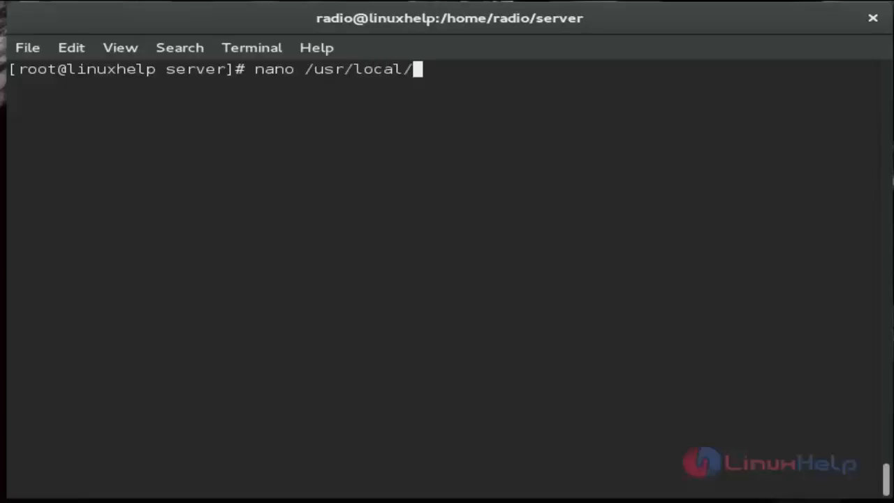
pyautogui.write('bin/')
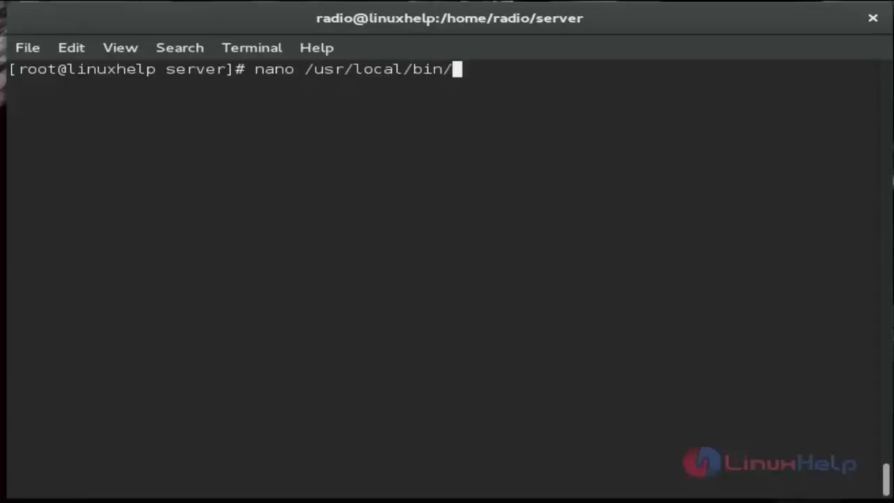
pyautogui.write('radi')
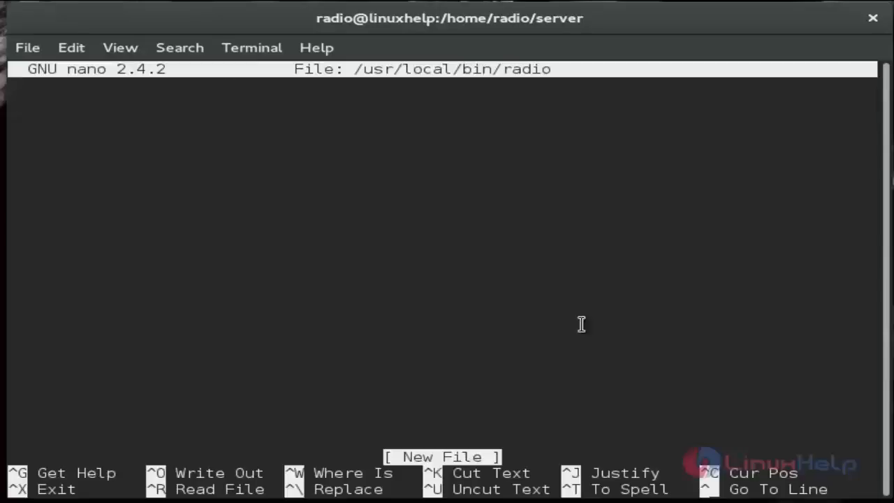
pyautogui.write('#!/bin/bash')
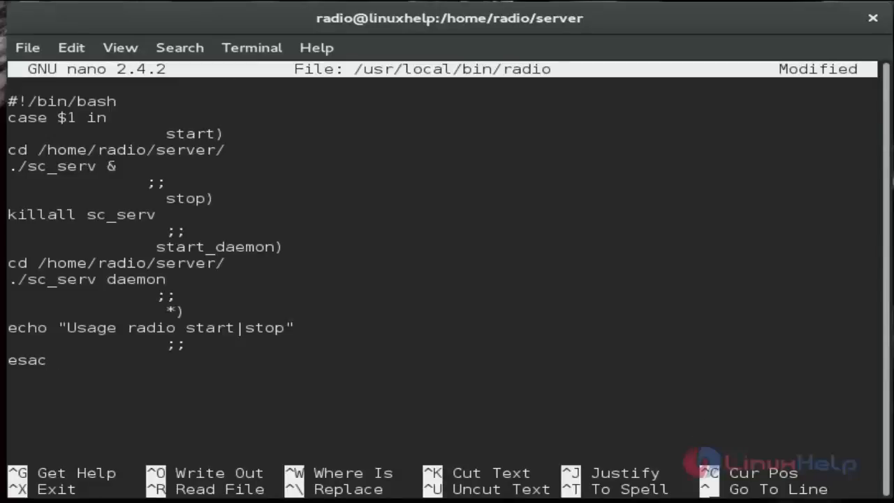
pyautogui.moveTo(694, 357)
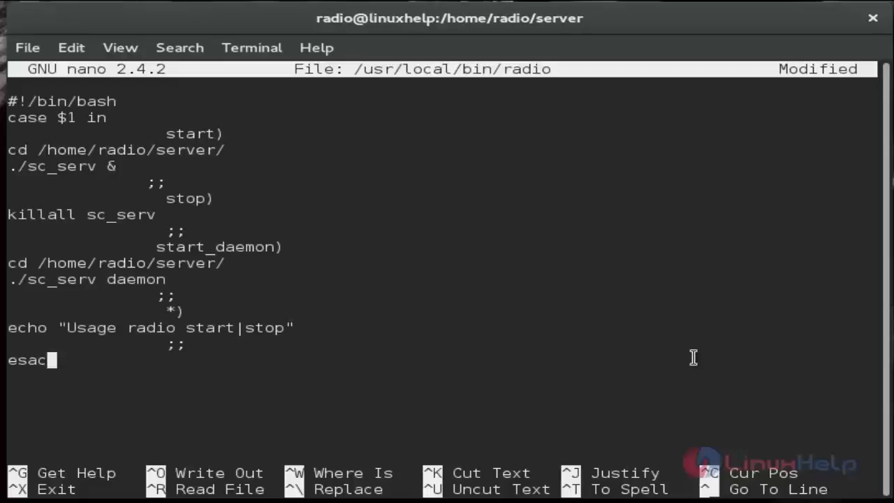
pyautogui.press('ctrl+x')
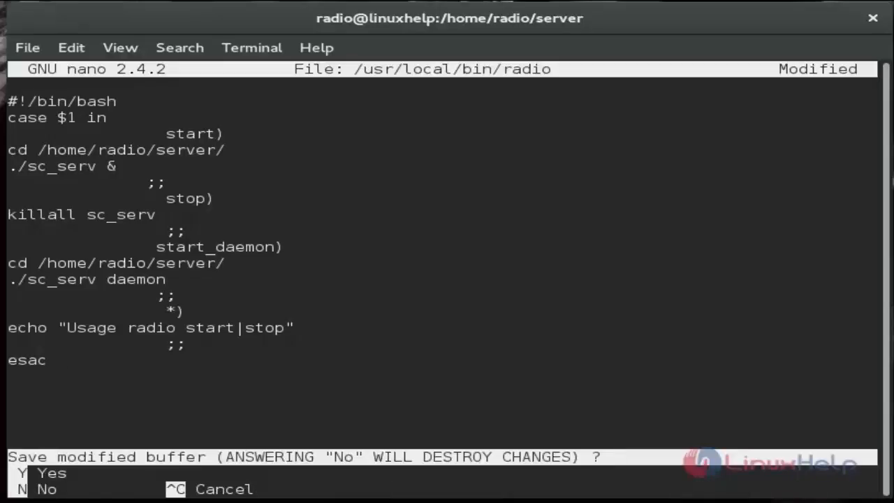
pyautogui.press('y')
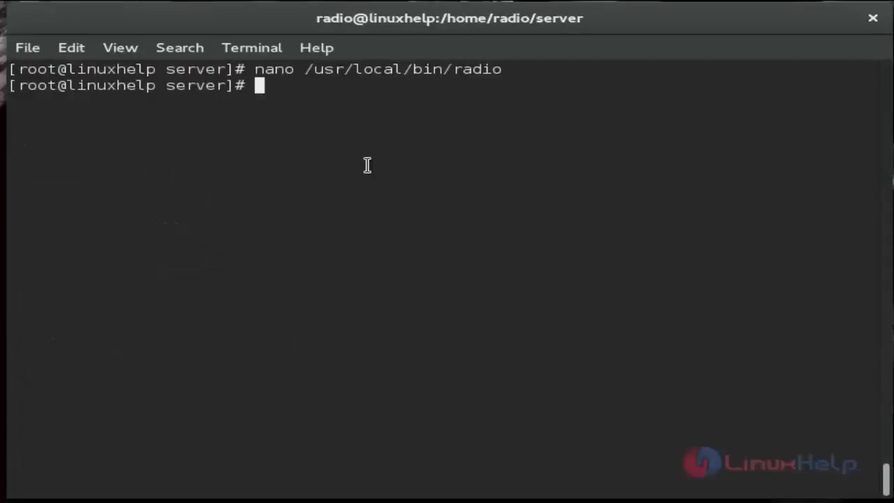
# Step: Make /usr/local/bin/radio executable with chmod +x and exit the root shell
pyautogui.write('c')
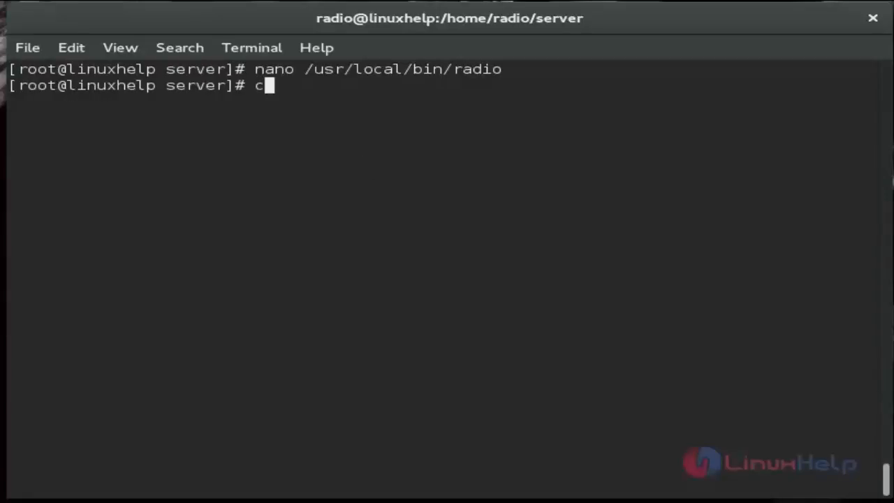
pyautogui.write('hmod')
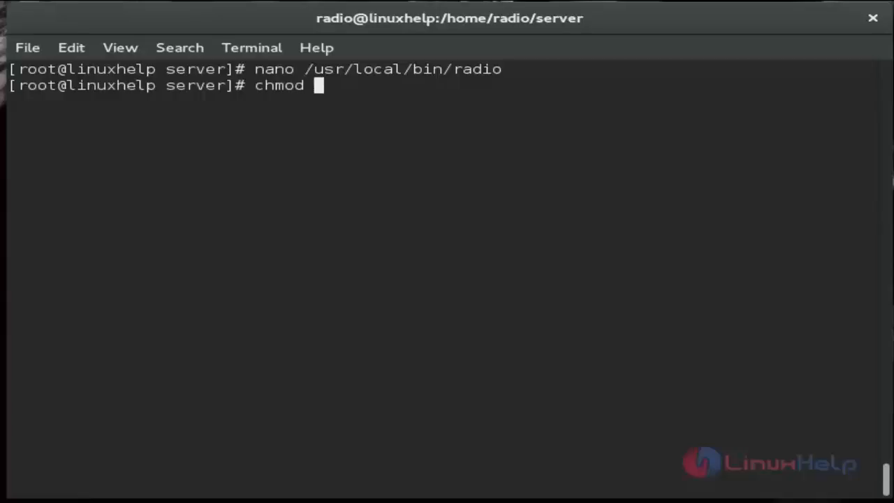
pyautogui.write('+x /usr/local/bin/radio')
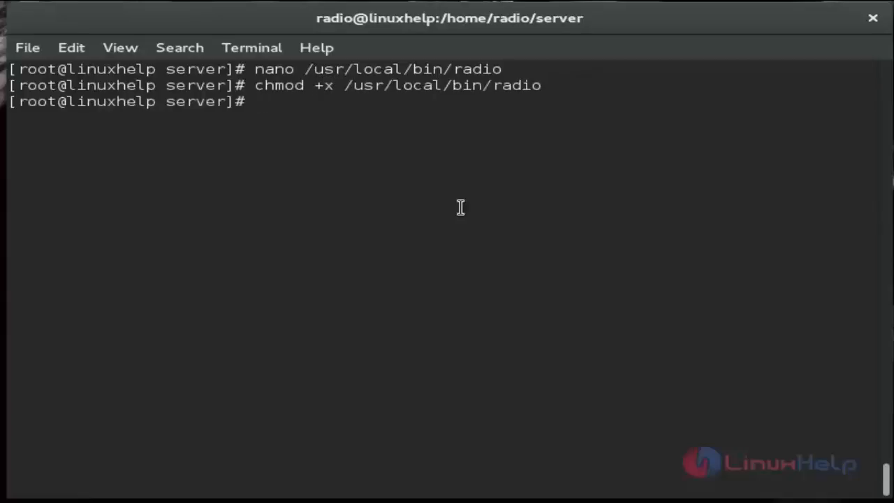
pyautogui.write('exit')
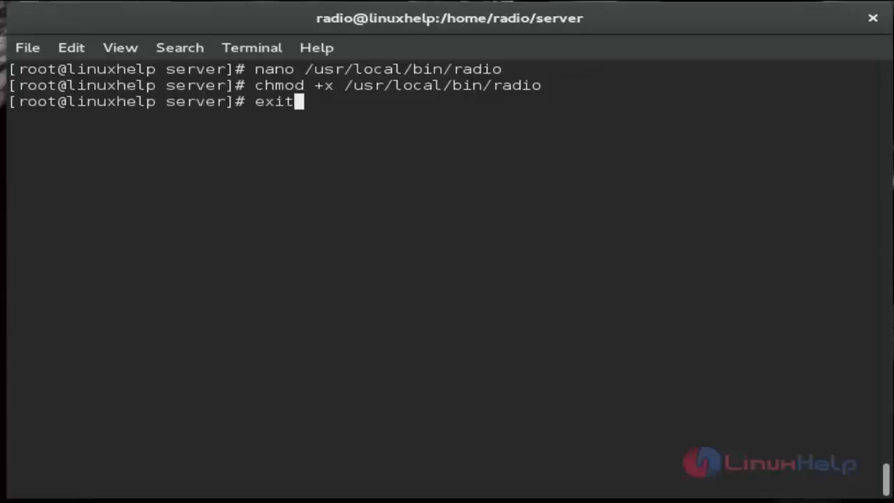
pyautogui.press('Return')
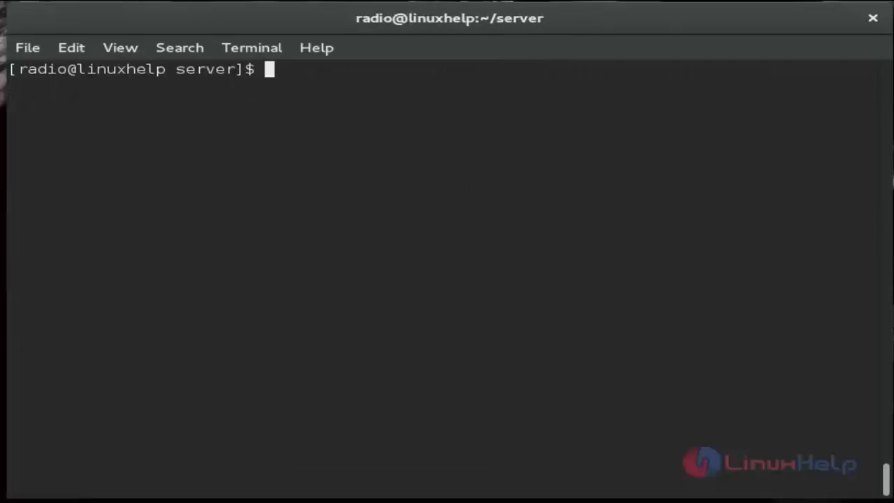
pyautogui.moveTo(605, 202)
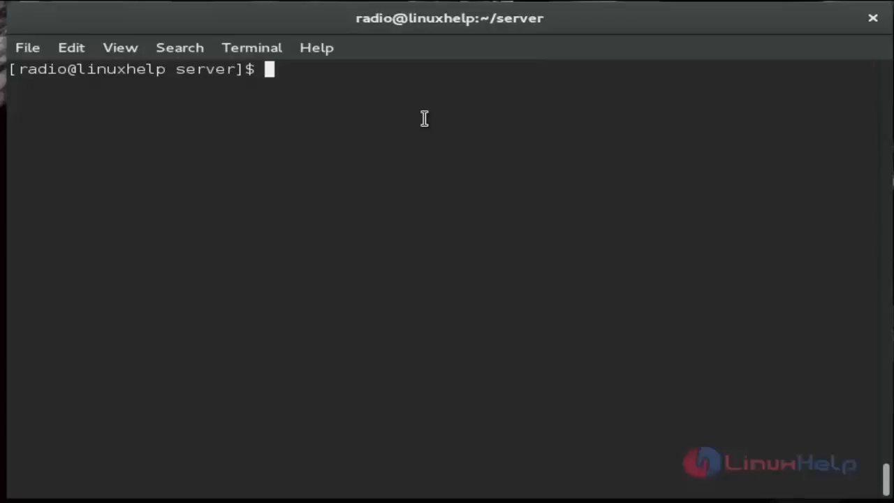
# Step: Start the SHOUTcast server as a daemon with radio start_daemon
pyautogui.write('ra')
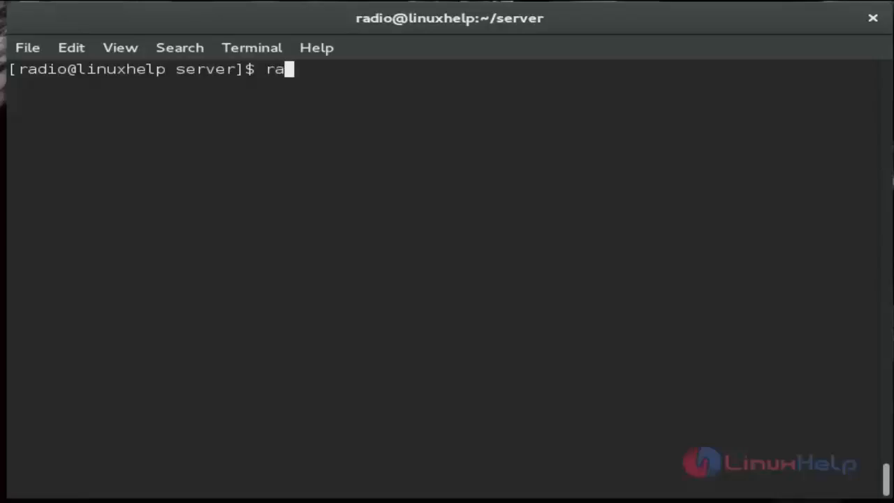
pyautogui.write('dio start')
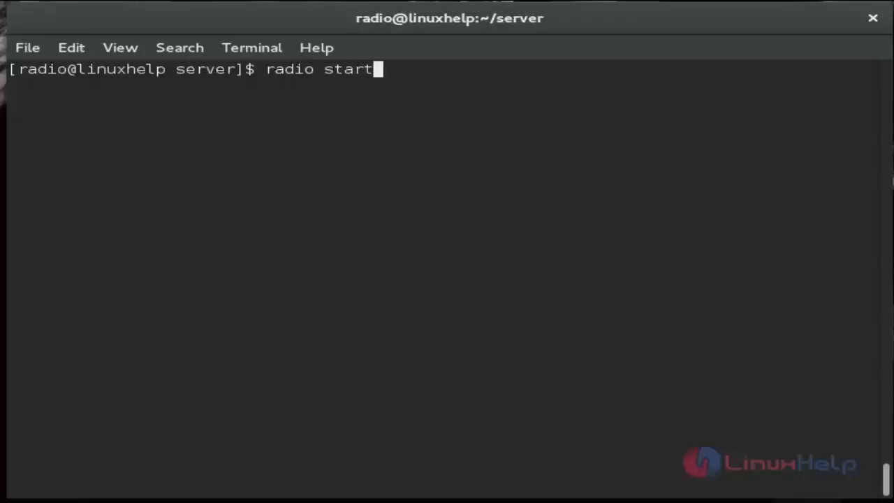
pyautogui.write('_d')
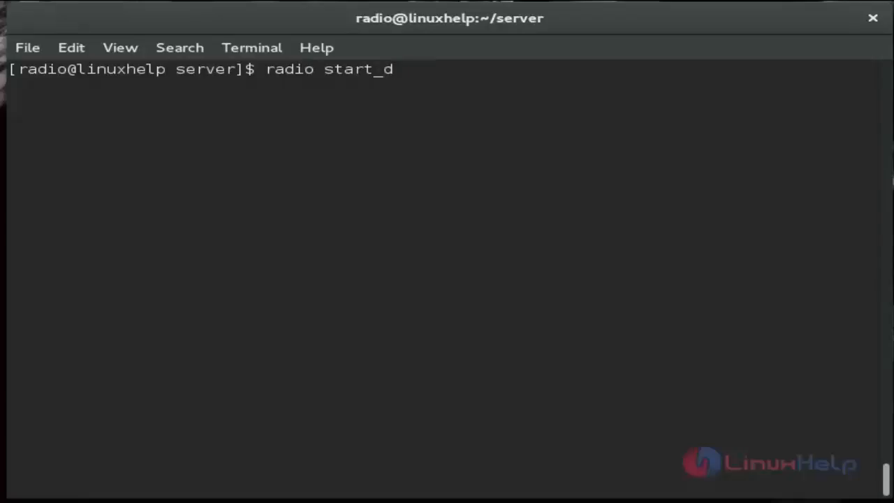
pyautogui.write('aemon')
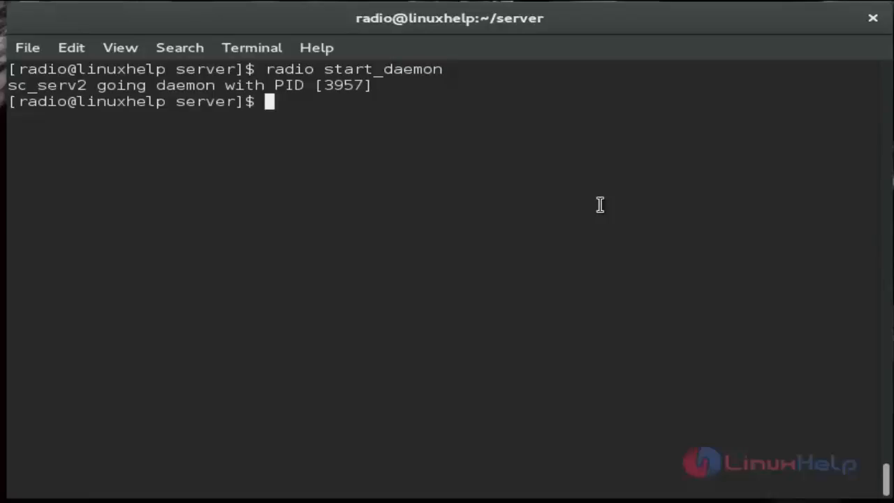
# Step: Stop the server, confirm the user with whoami, and append radio start_daemon to ~/.bashrc
pyautogui.write('radio')
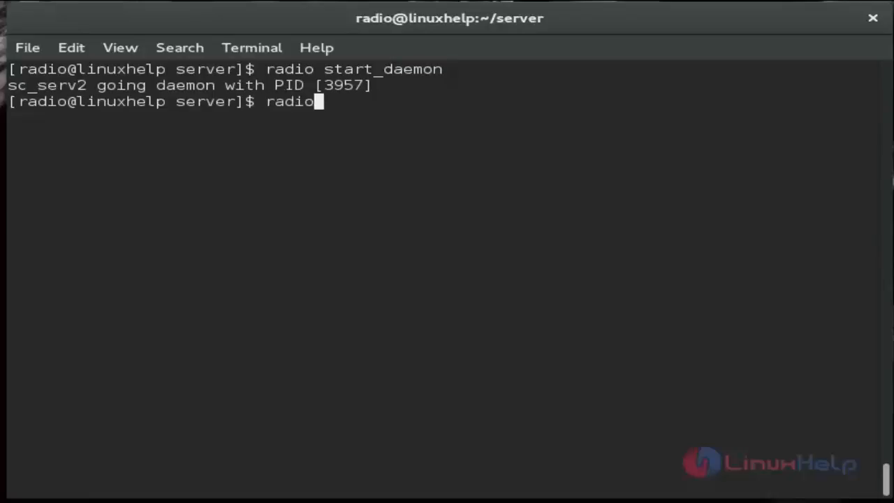
pyautogui.write('start')
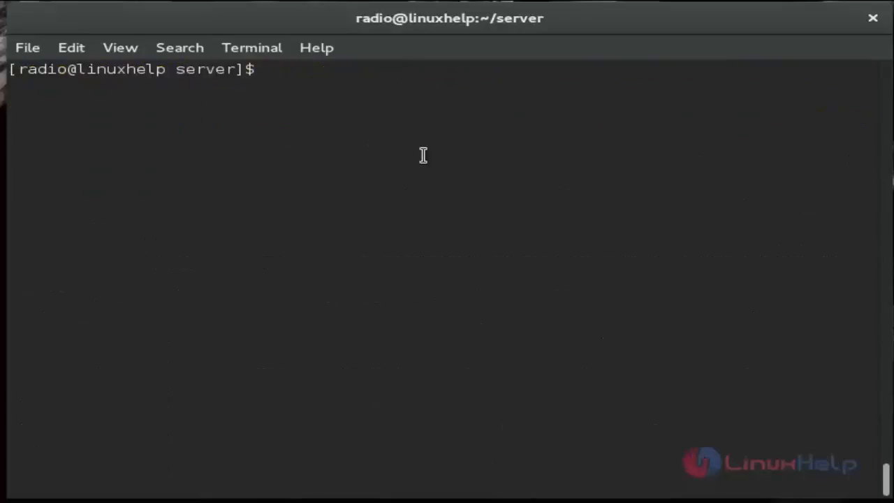
pyautogui.write('radio stop')
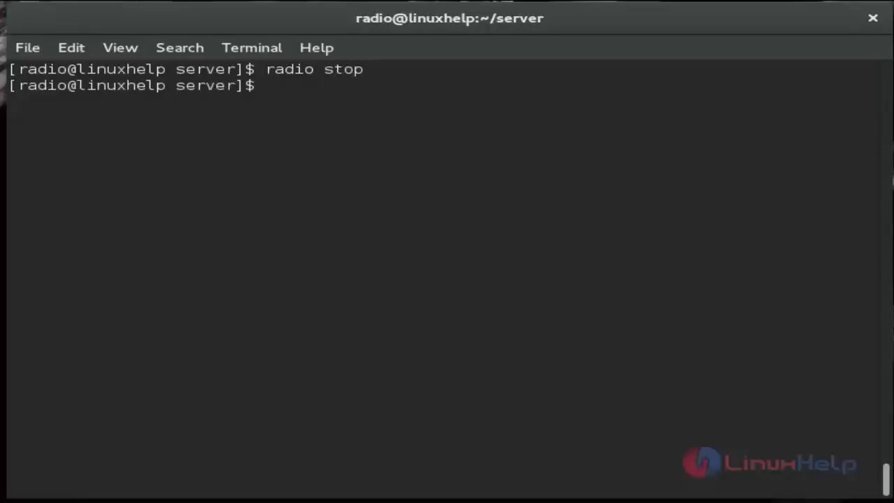
pyautogui.write('whoami')
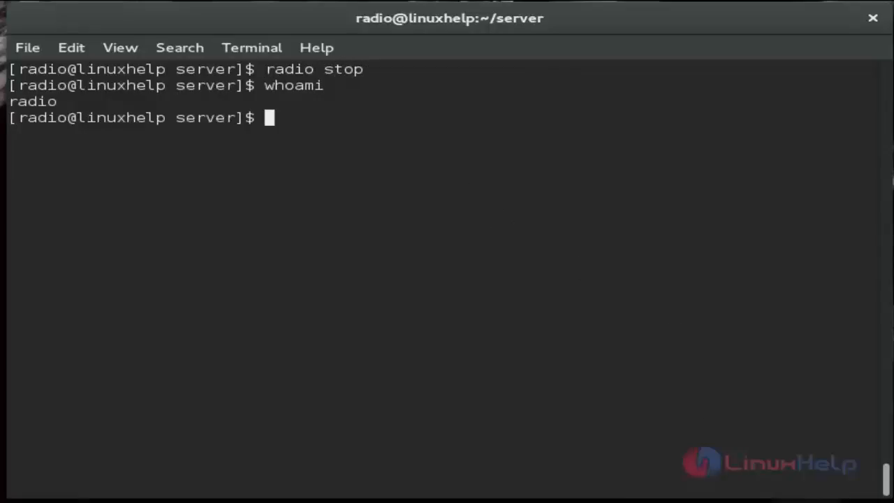
pyautogui.write('echo "radio start_daemon" >> ~/.bashrc')
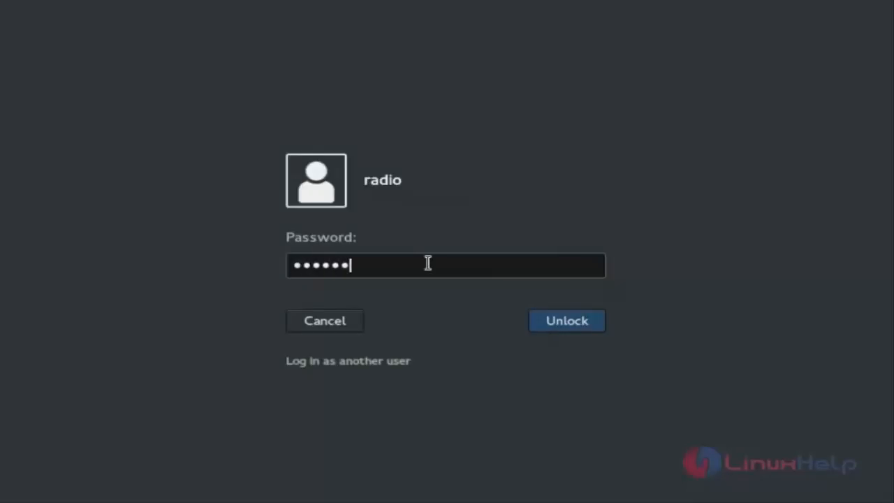
# Step: Unlock the GNOME session with the entered password
pyautogui.click(566, 320)
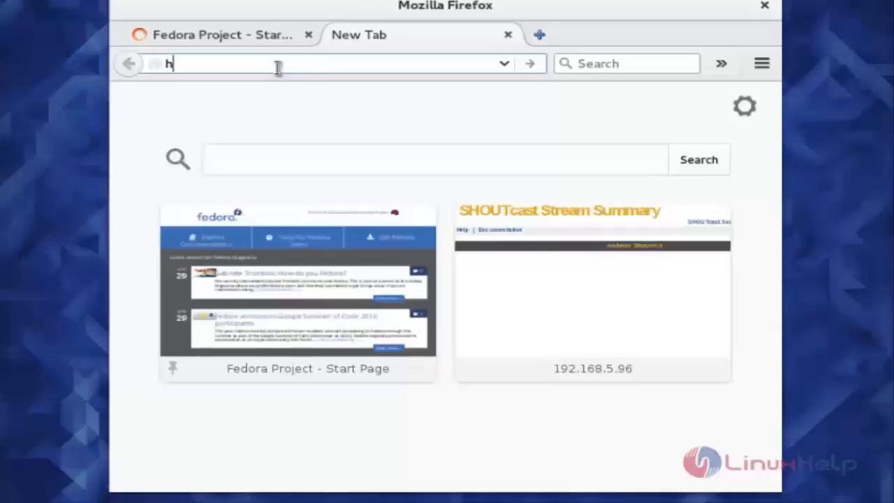
pyautogui.write('ttp')
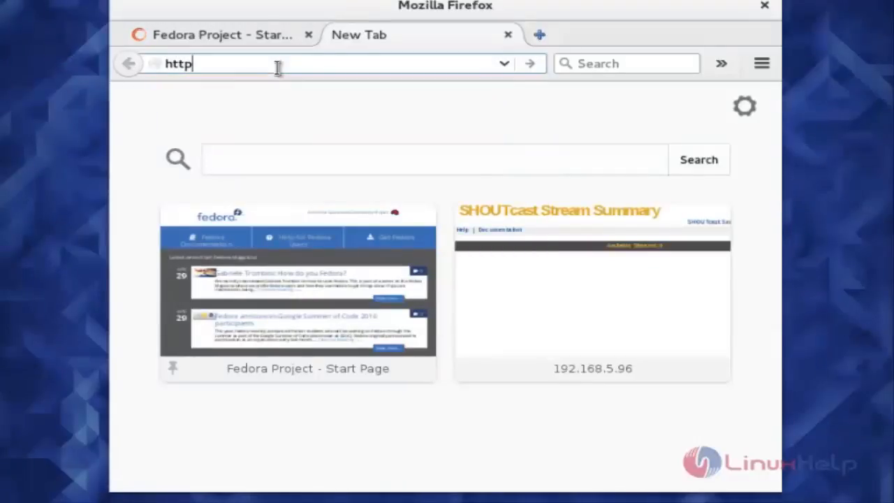
pyautogui.write('://')
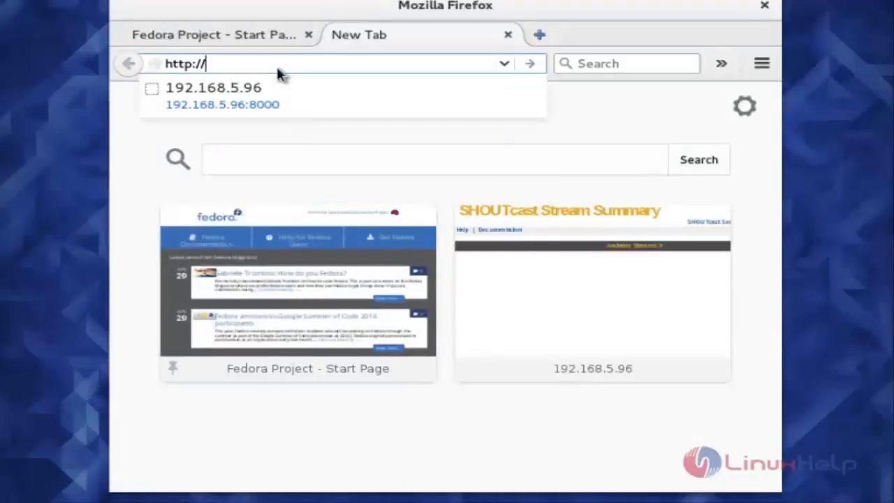
pyautogui.write('192.168.5.96/')
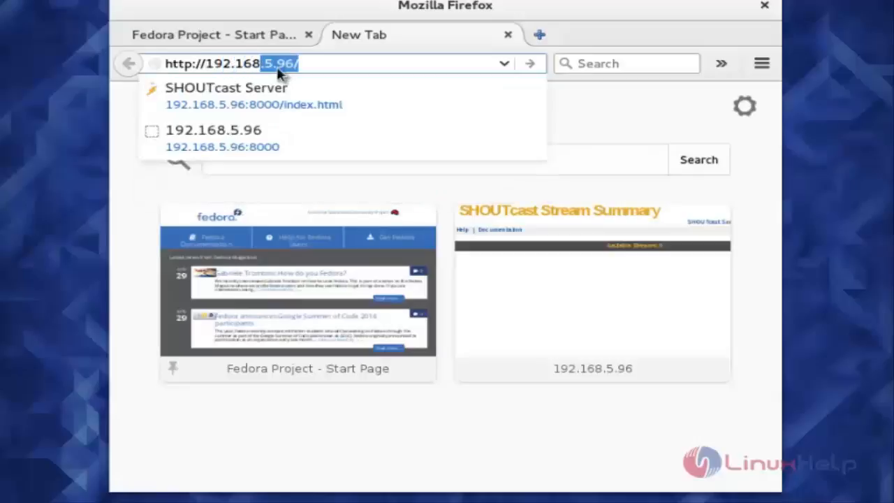
pyautogui.write(':8')
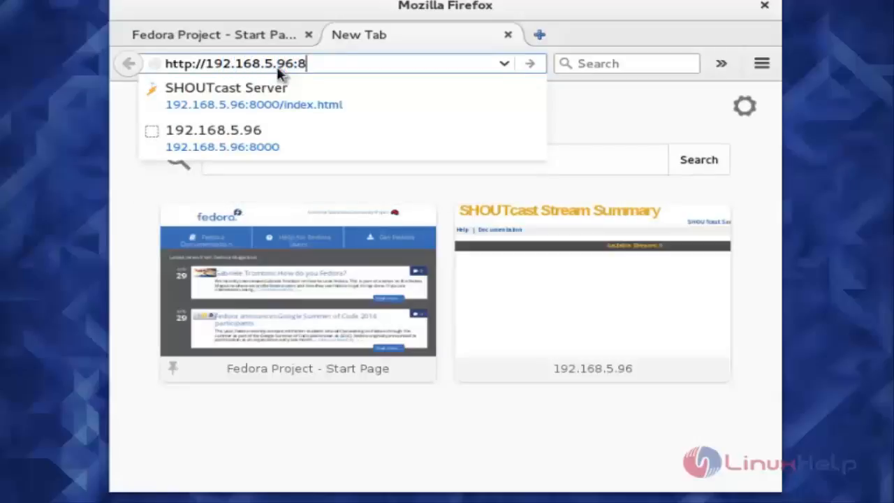
pyautogui.write('000')
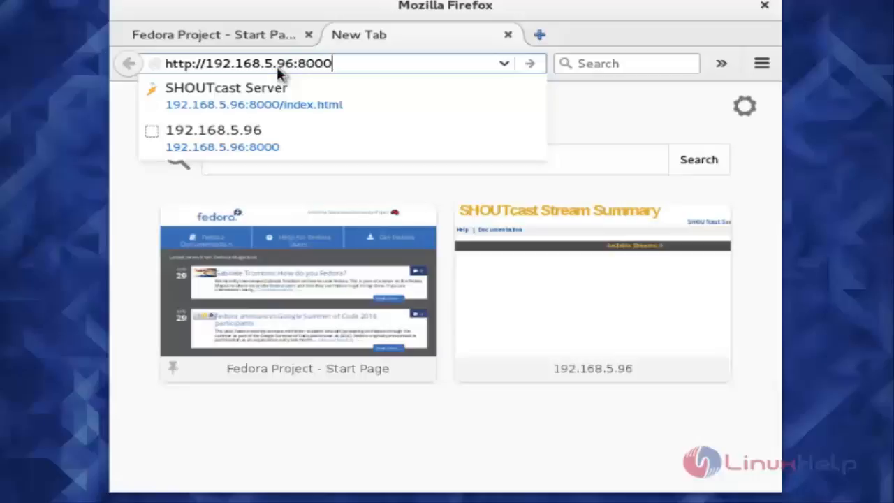
pyautogui.click(254, 96)
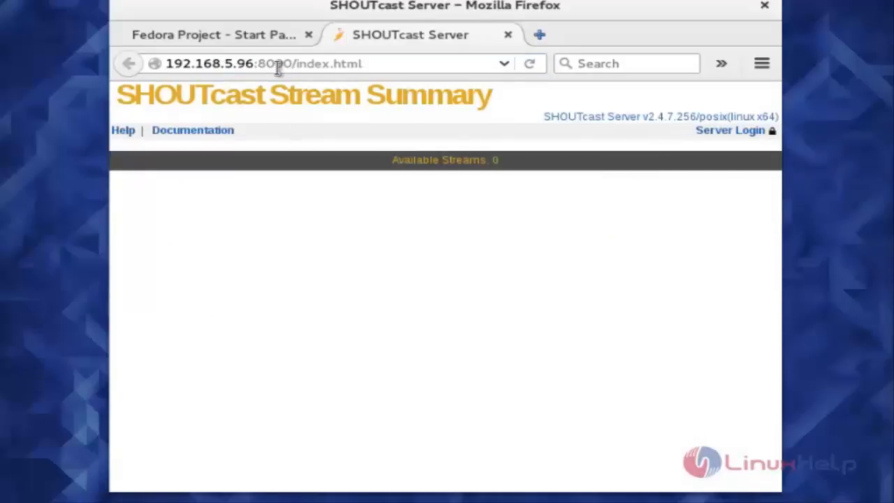
pyautogui.moveTo(644, 350)
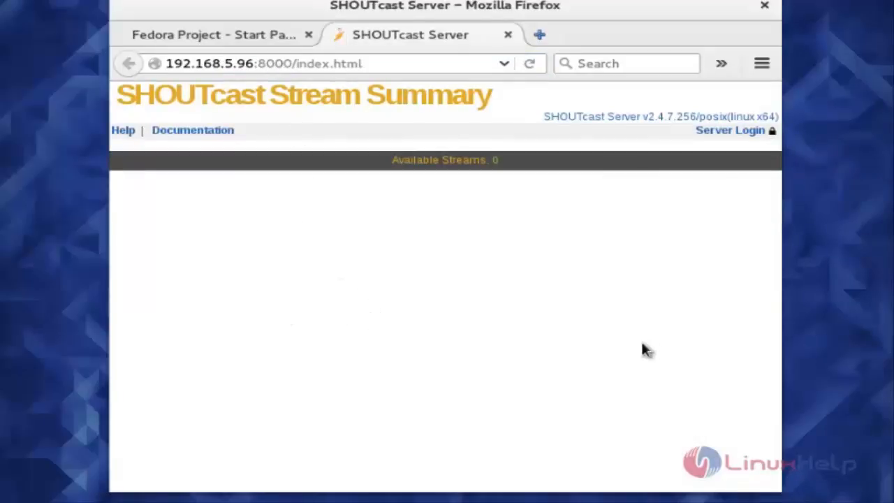